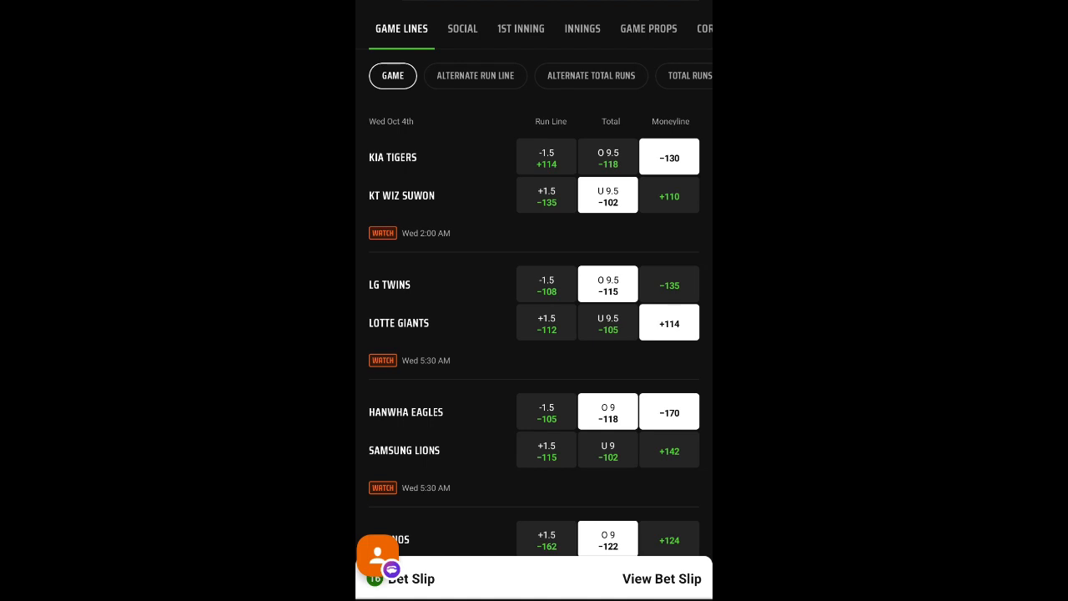
Scroll down the October 4 KBO Game Lines to review the listed matchups.
{"action": "scroll", "scroll_direction": "down", "scroll_amount": 3}
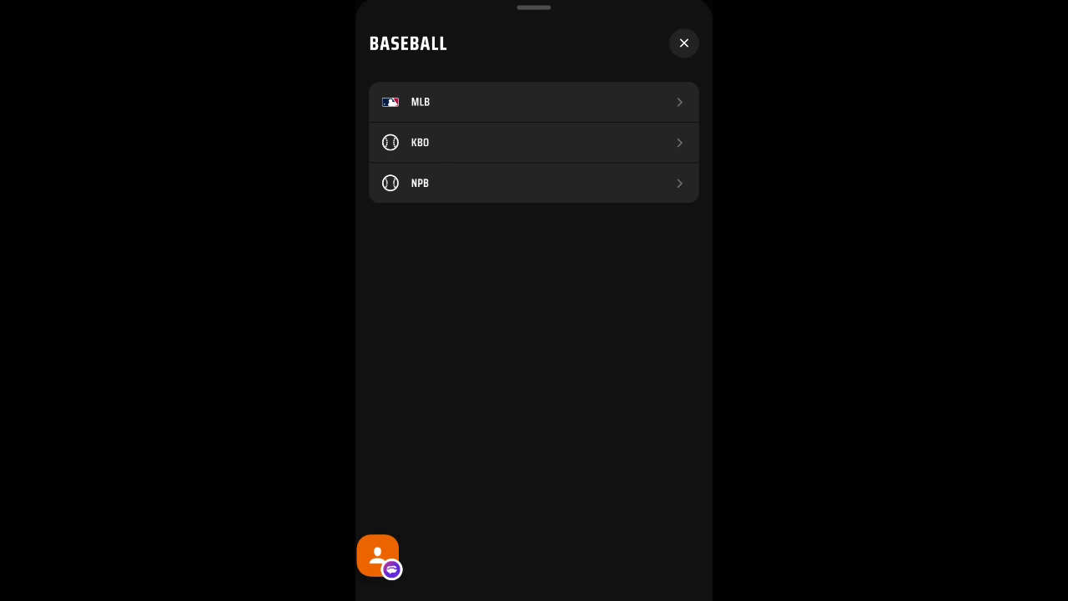
Close the baseball league list before moving to the Kia vs KT MyKBO preview.
{"action": "left_click", "coordinate": [534, 101]}
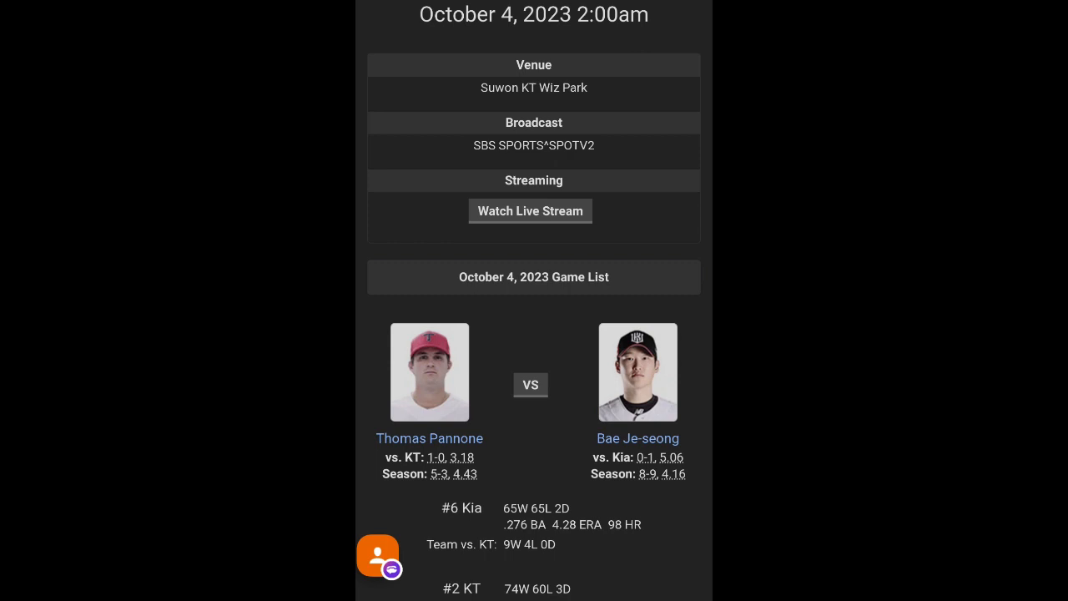
{"action": "left_click", "coordinate": [429, 438]}
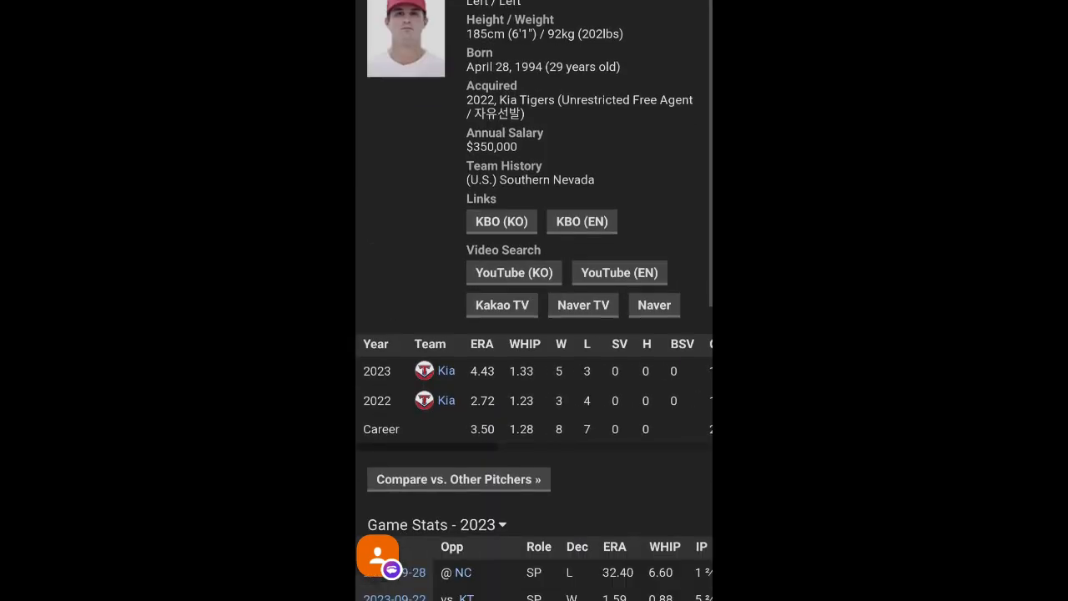
{"action": "scroll", "scroll_direction": "down", "scroll_amount": 3}
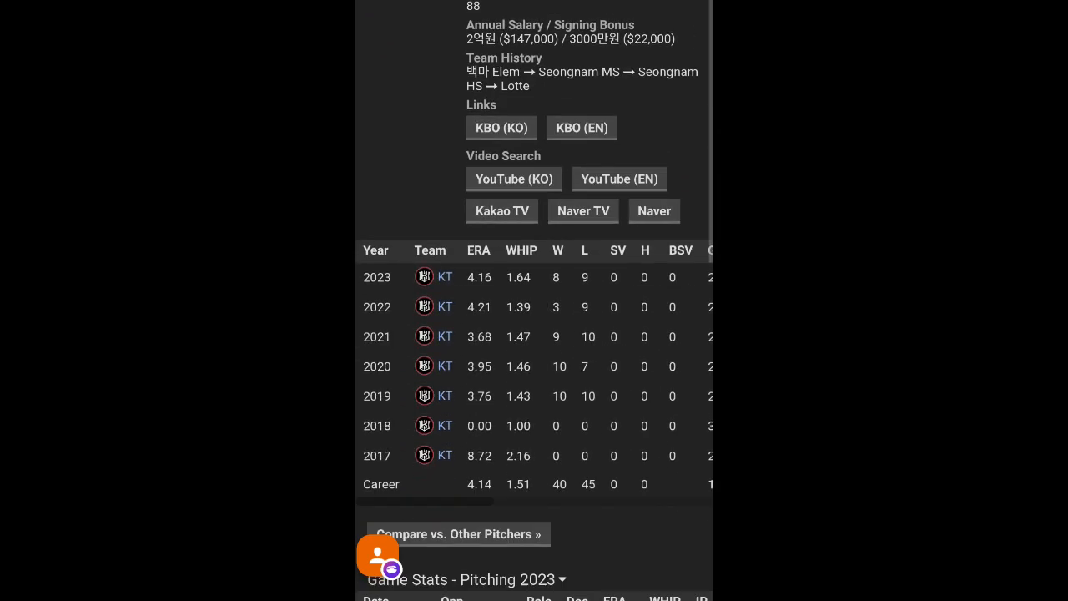
Browse Bae Je-seong's Game Stats - Pitching 2023 table, sideways and back up.
{"action": "scroll", "scroll_direction": "down", "scroll_amount": 3}
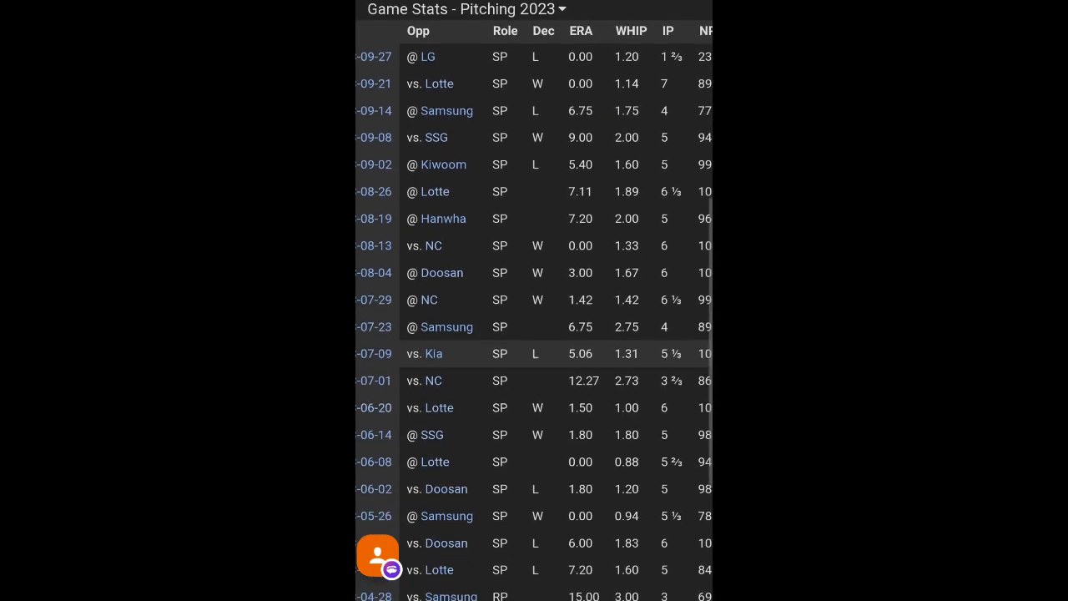
{"action": "scroll", "scroll_direction": "down", "scroll_amount": 3}
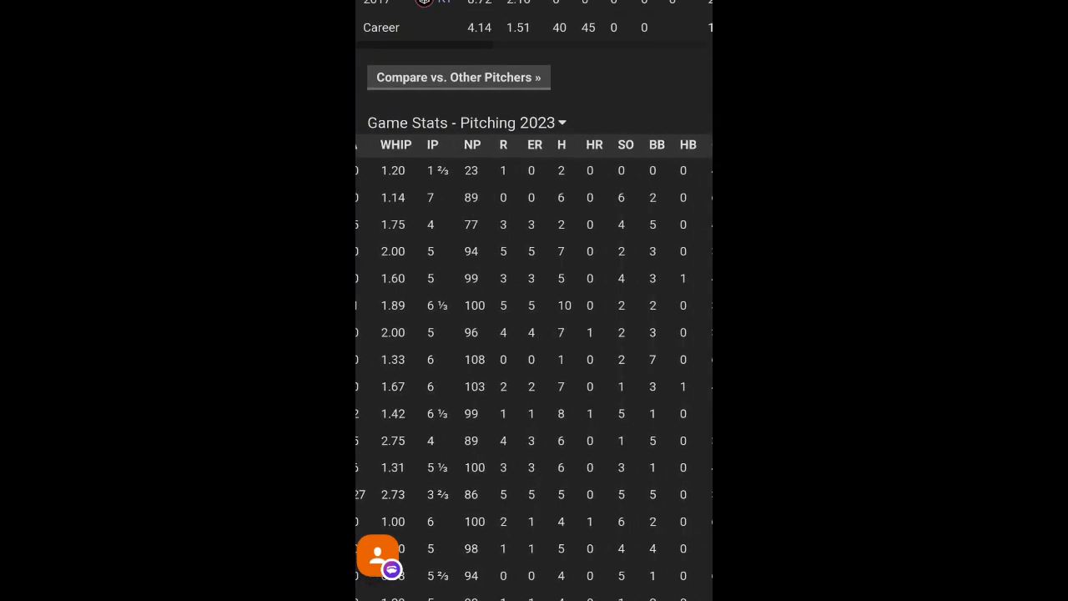
{"action": "scroll", "scroll_direction": "left", "scroll_amount": 3}
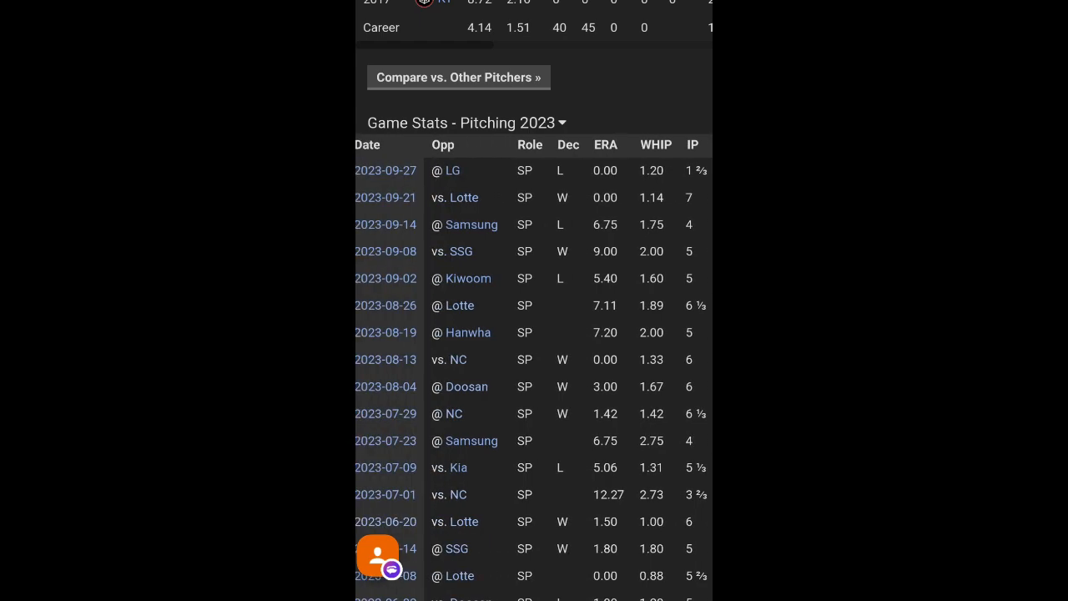
{"action": "scroll", "scroll_direction": "up", "scroll_amount": 3}
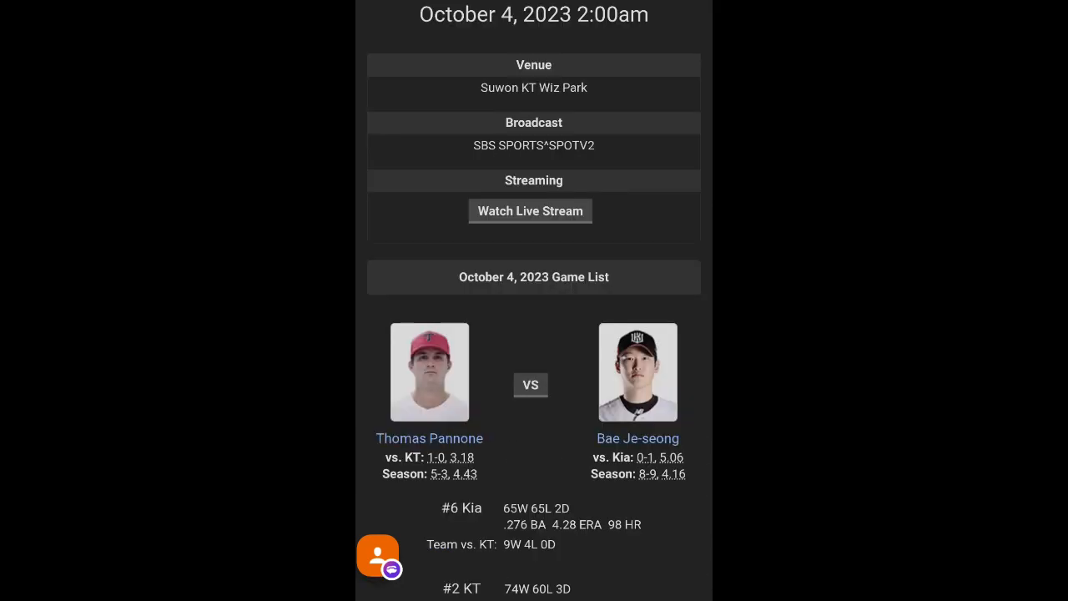
Review the Kia vs KT Popular markets and return to the October 4 KBO Game Lines.
{"action": "scroll", "scroll_direction": "down", "scroll_amount": 3}
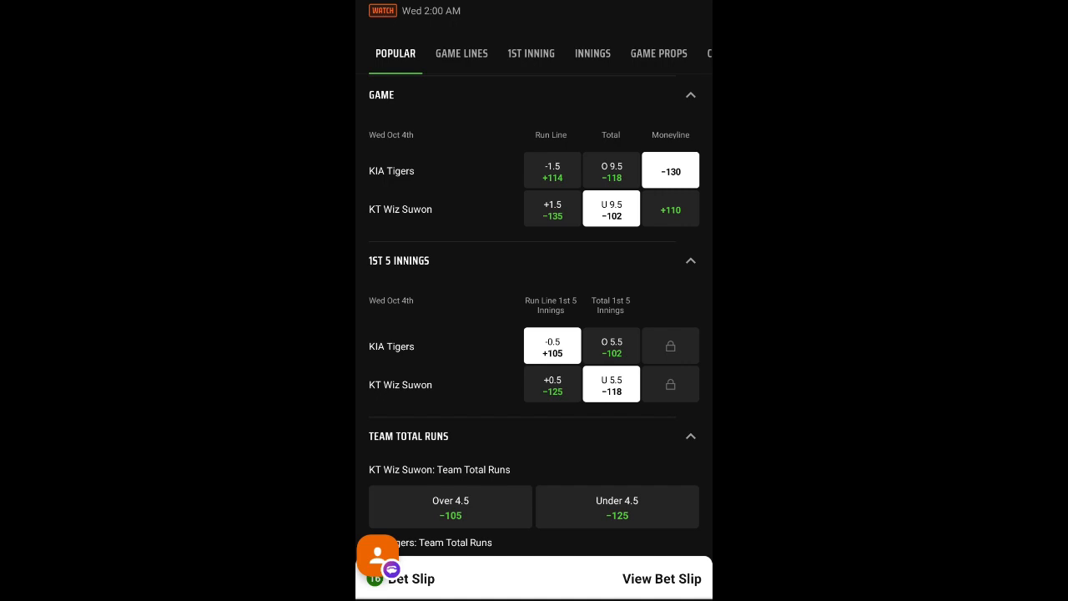
{"action": "left_click", "coordinate": [460, 51]}
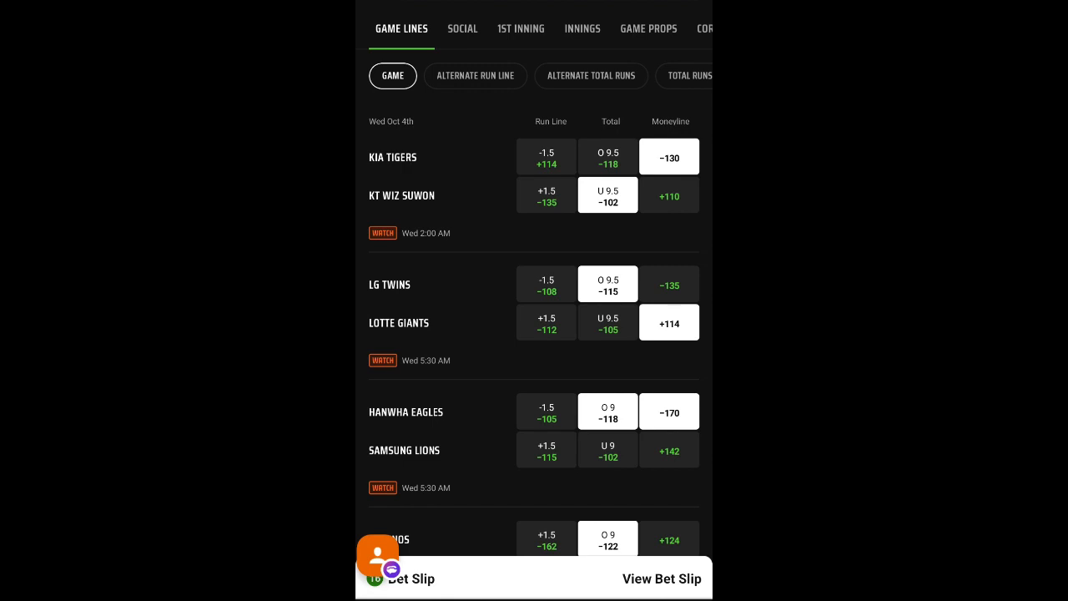
From the LG vs Lotte preview, view Casey Kelly's pitcher profile and season stats.
{"action": "left_click", "coordinate": [545, 322]}
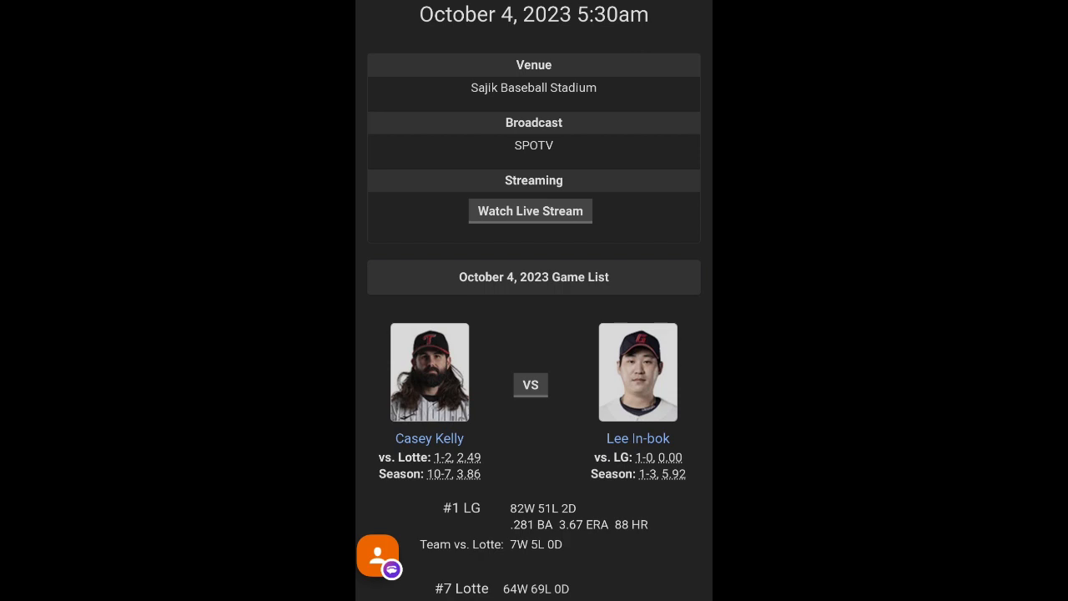
{"action": "left_click", "coordinate": [428, 437]}
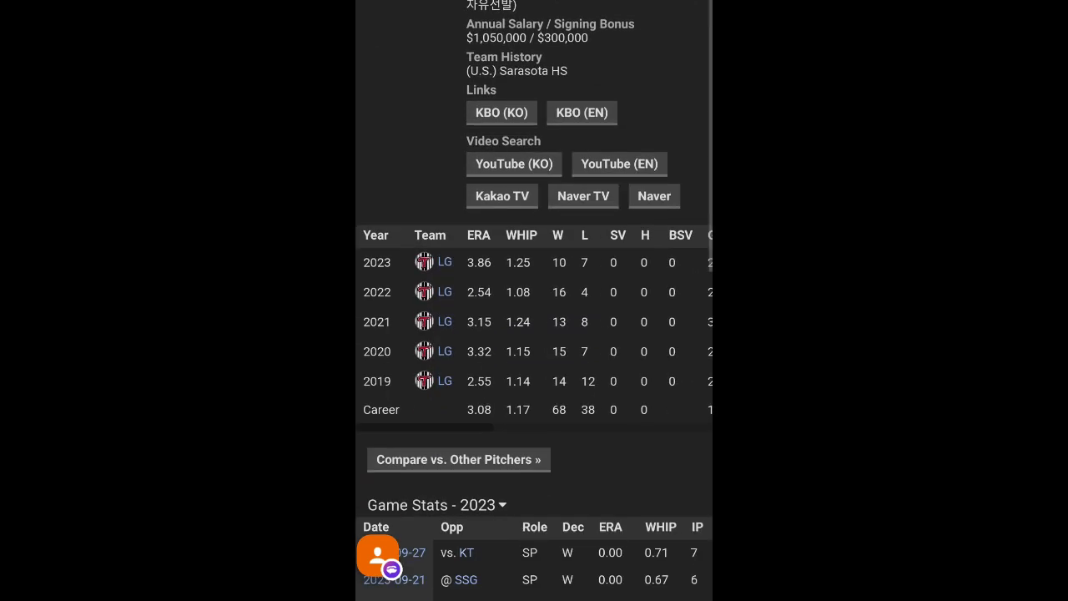
{"action": "scroll", "scroll_direction": "down", "scroll_amount": 3}
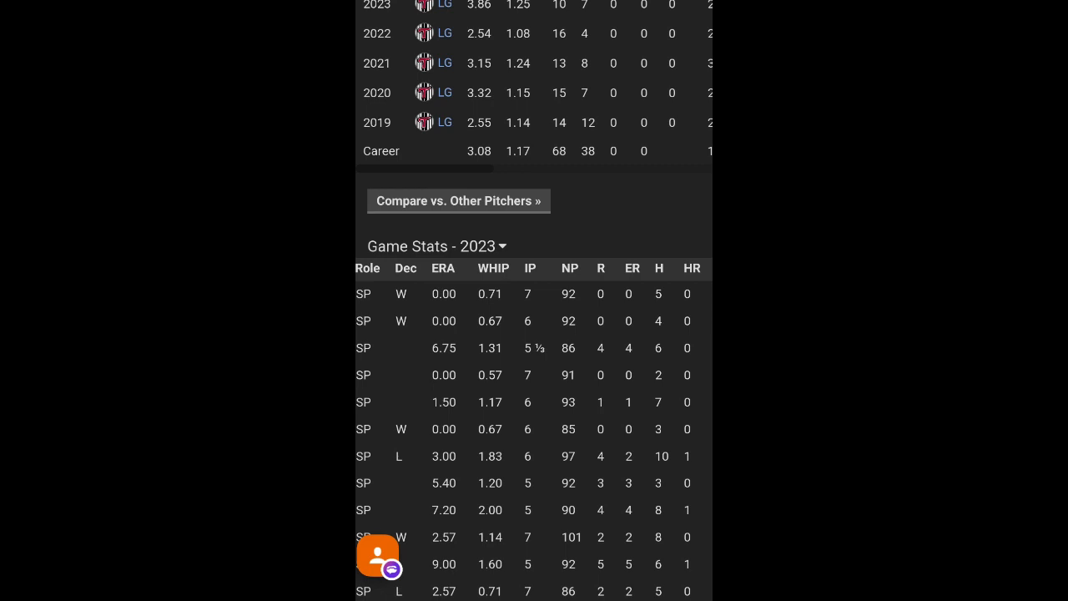
{"action": "scroll", "scroll_direction": "up", "scroll_amount": 3}
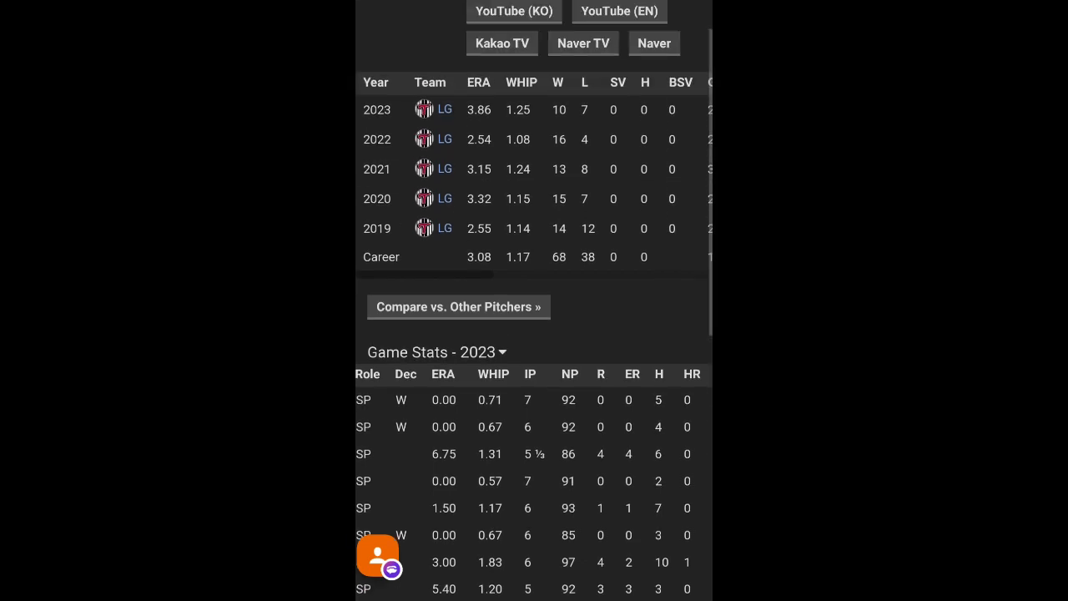
{"action": "scroll", "scroll_direction": "up", "scroll_amount": 3}
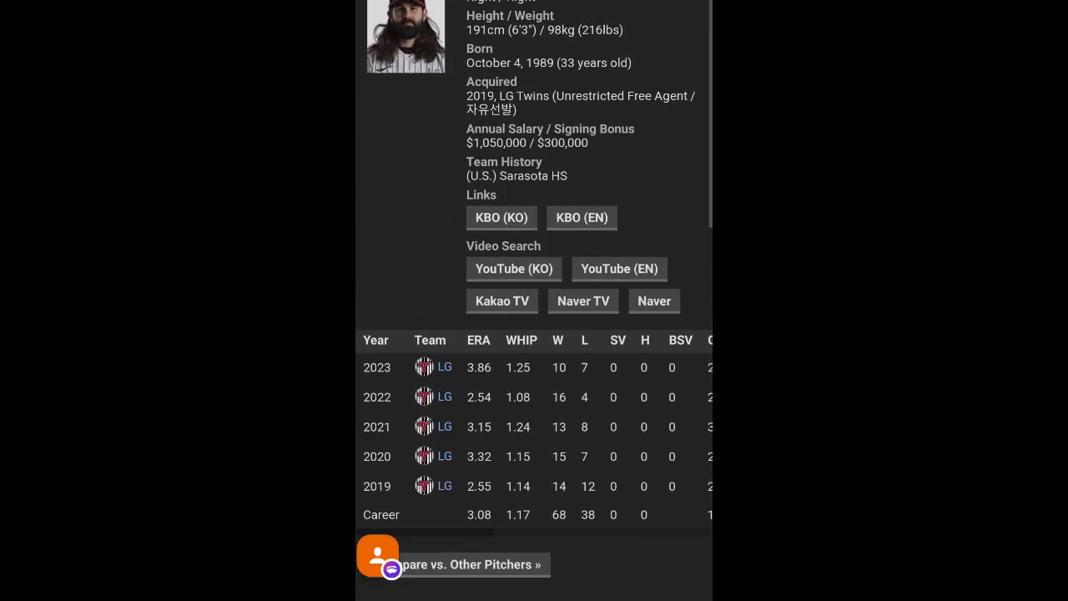
Scroll through Casey Kelly's 2023 game-by-game pitching log.
{"action": "scroll", "scroll_direction": "down", "scroll_amount": 3}
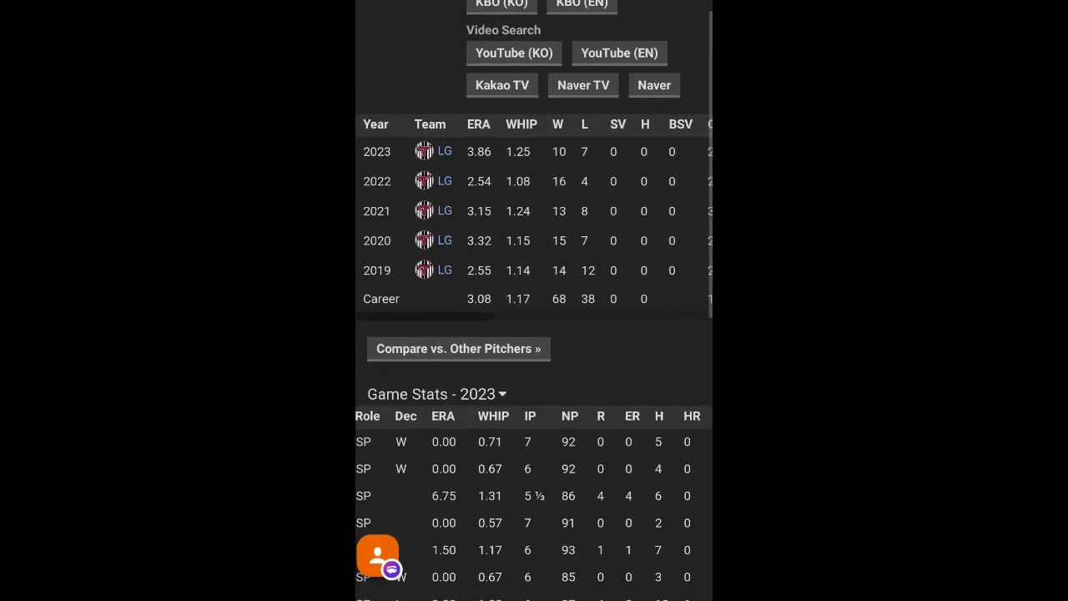
{"action": "scroll", "scroll_direction": "down", "scroll_amount": 3}
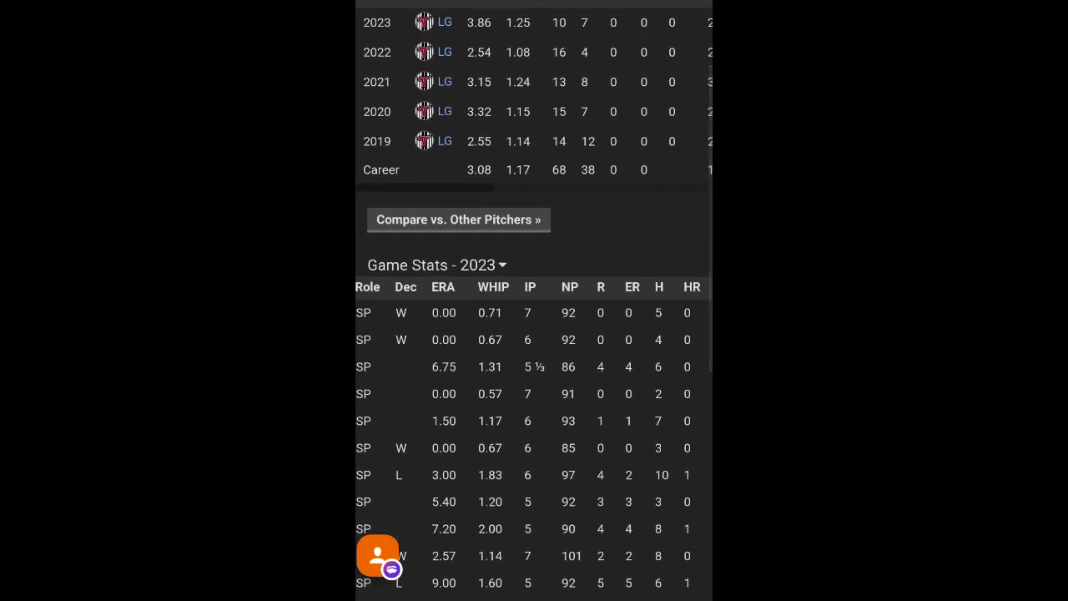
{"action": "scroll", "scroll_direction": "down", "scroll_amount": 3}
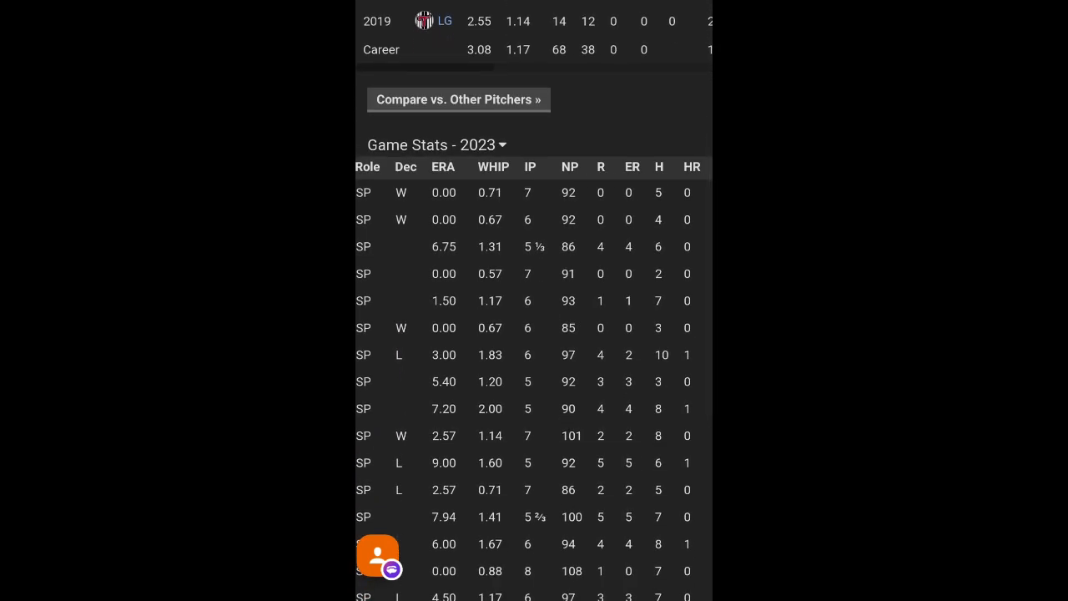
{"action": "scroll", "scroll_direction": "down", "scroll_amount": 3}
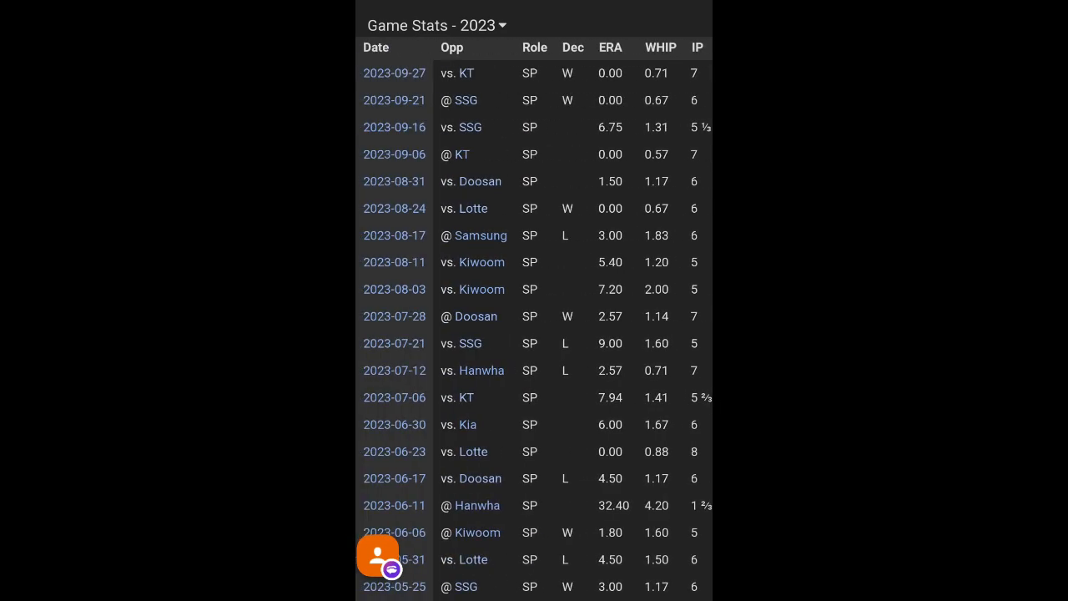
{"action": "scroll", "scroll_direction": "down", "scroll_amount": 3}
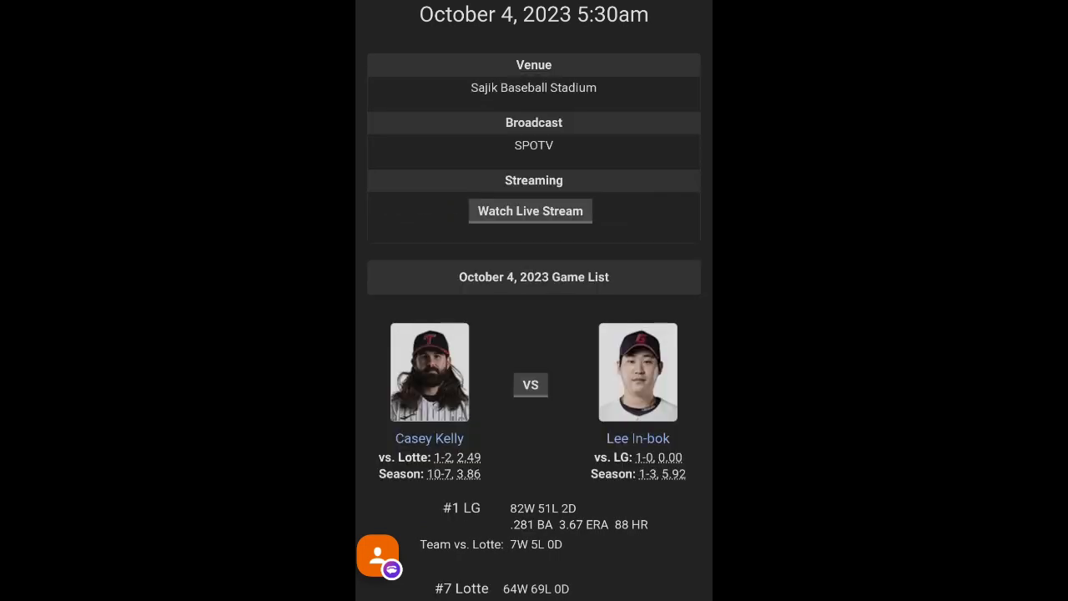
View Lee In-bok's profile down to his Game Stats - Pitching 2023 table, swiped sideways.
{"action": "left_click", "coordinate": [637, 437]}
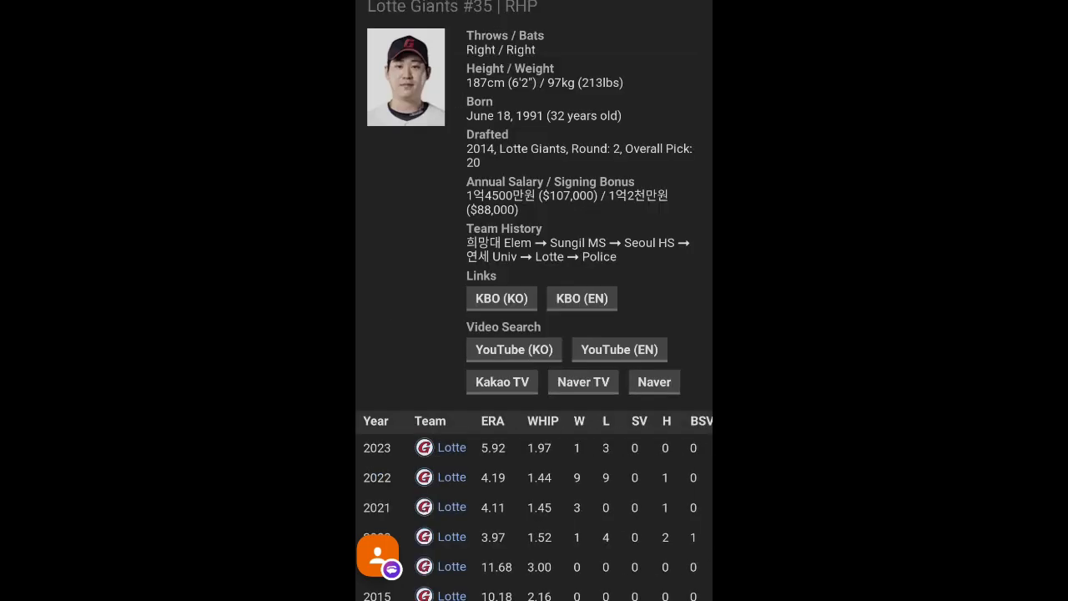
{"action": "scroll", "scroll_direction": "down", "scroll_amount": 3}
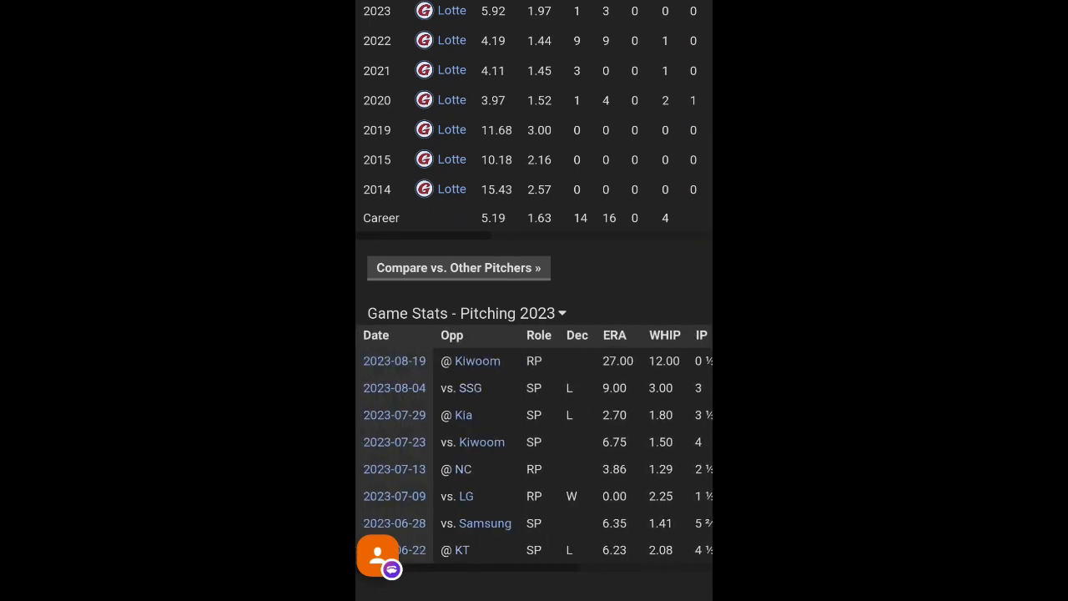
{"action": "scroll", "scroll_direction": "down", "scroll_amount": 3}
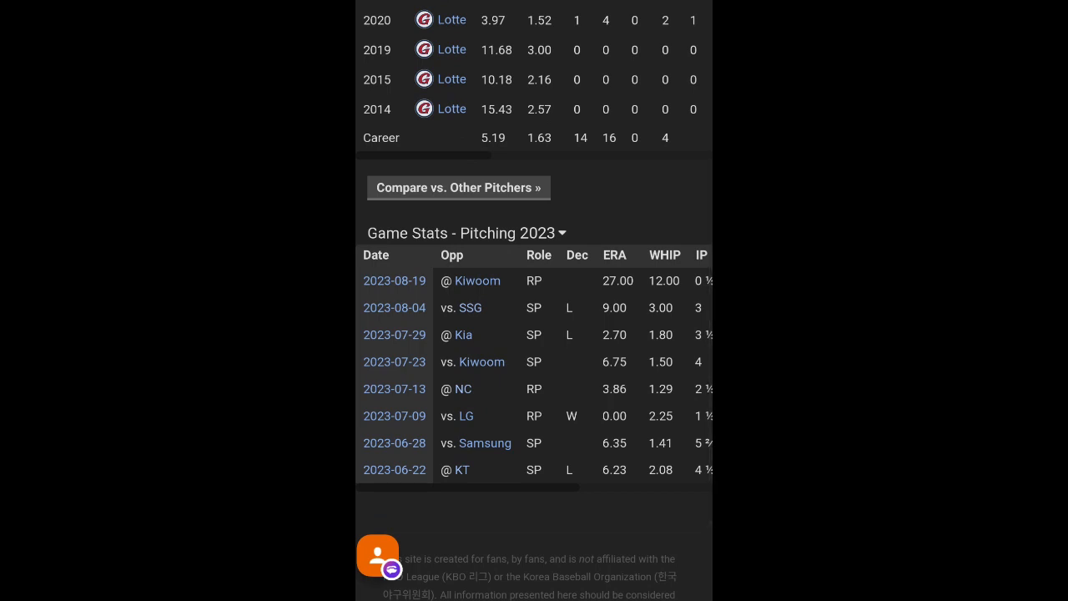
{"action": "scroll", "scroll_direction": "right", "scroll_amount": 3}
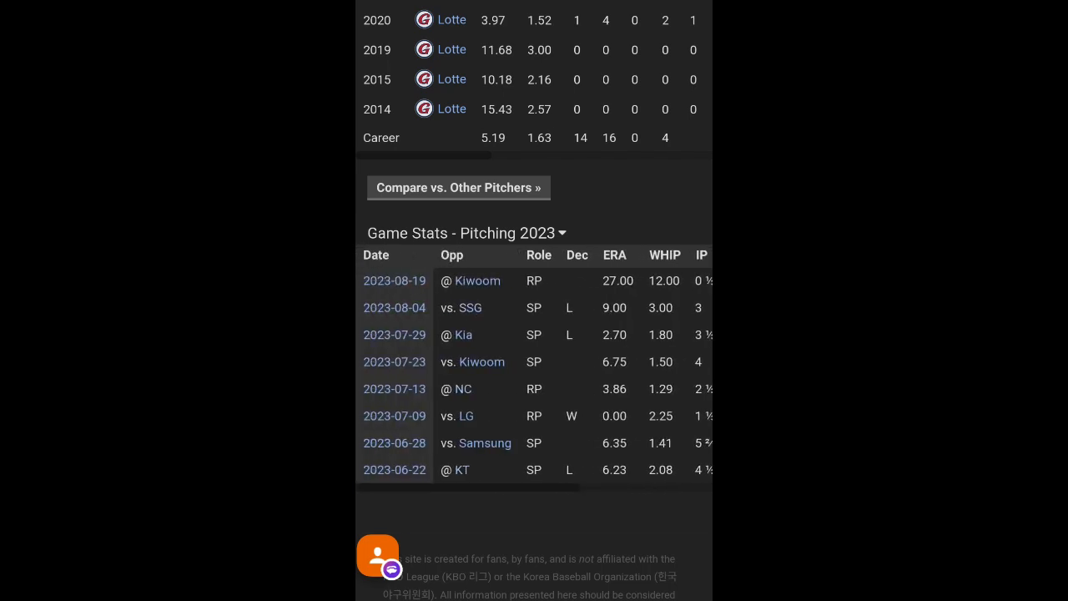
Scroll back up Lee In-bok's page before switching to the LG Twins vs Lotte Giants markets.
{"action": "scroll", "scroll_direction": "up", "scroll_amount": 3}
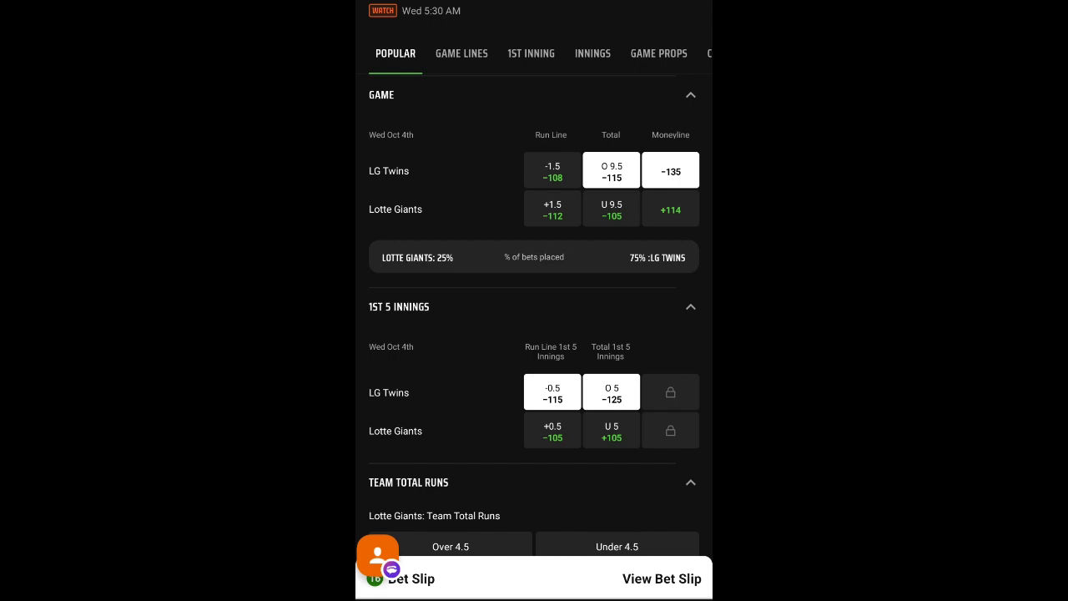
Back out of the LG–Lotte markets toward the Hanwha vs Samsung MyKBO preview.
{"action": "left_click", "coordinate": [460, 54]}
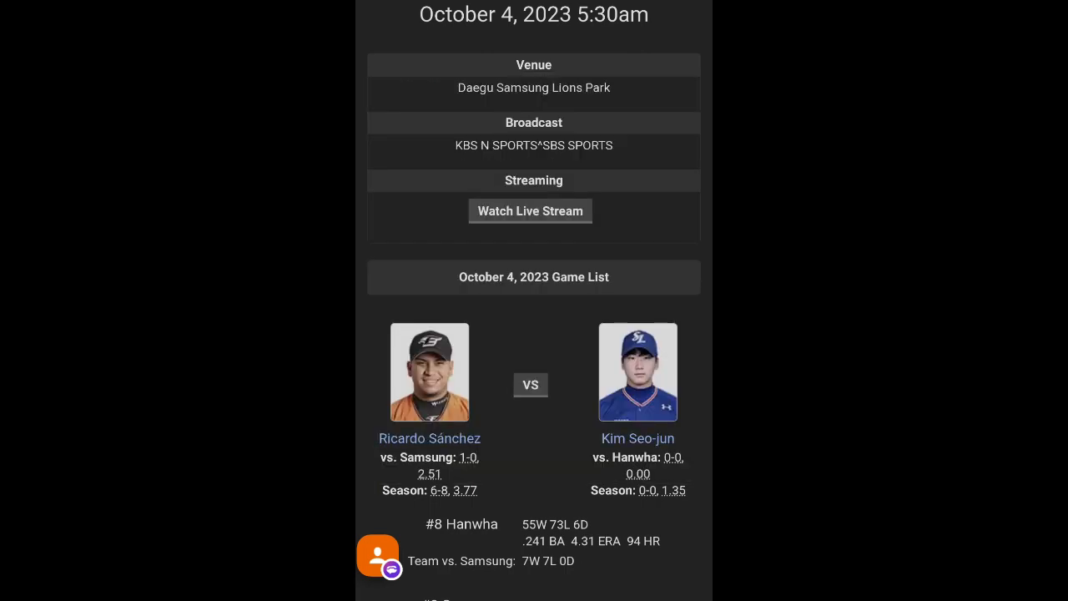
Review Kim Seo-jun's 2023 relief game log, swiping the table sideways, then scroll back up.
{"action": "left_click", "coordinate": [637, 437]}
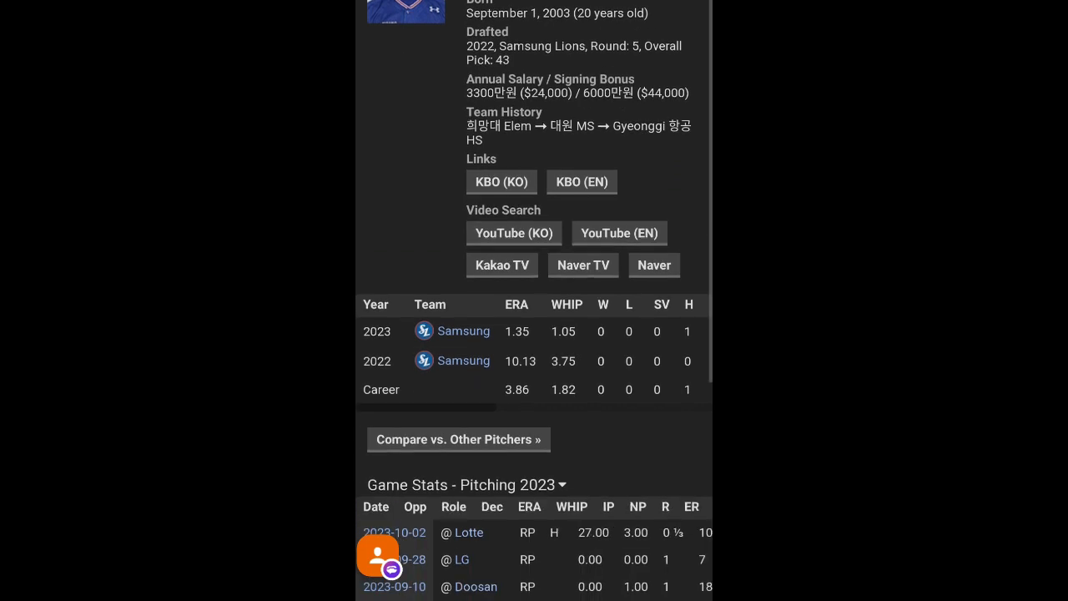
{"action": "scroll", "scroll_direction": "down", "scroll_amount": 3}
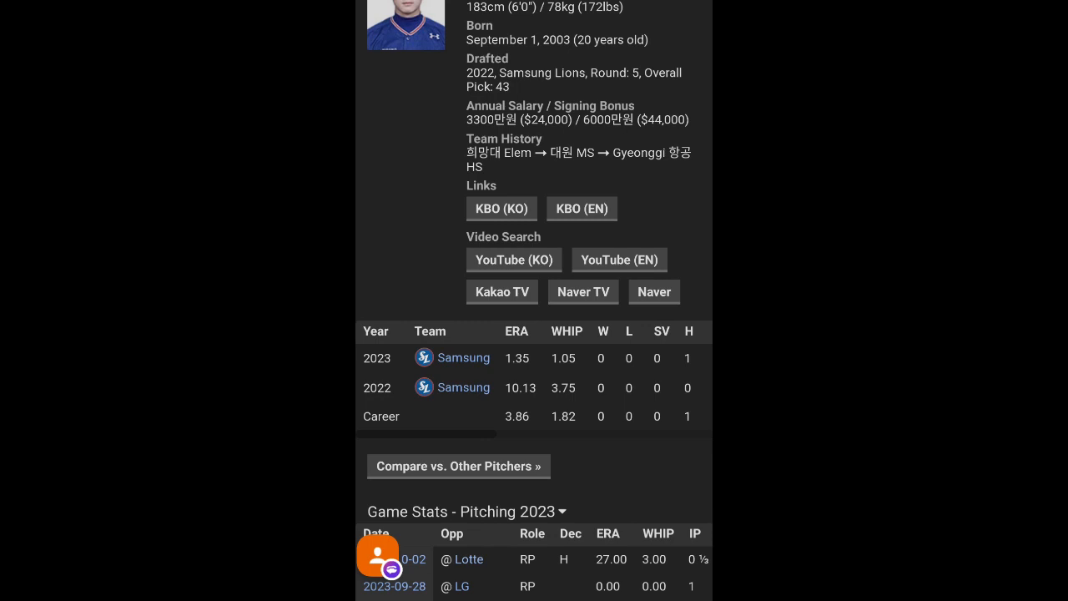
{"action": "scroll", "scroll_direction": "down", "scroll_amount": 3}
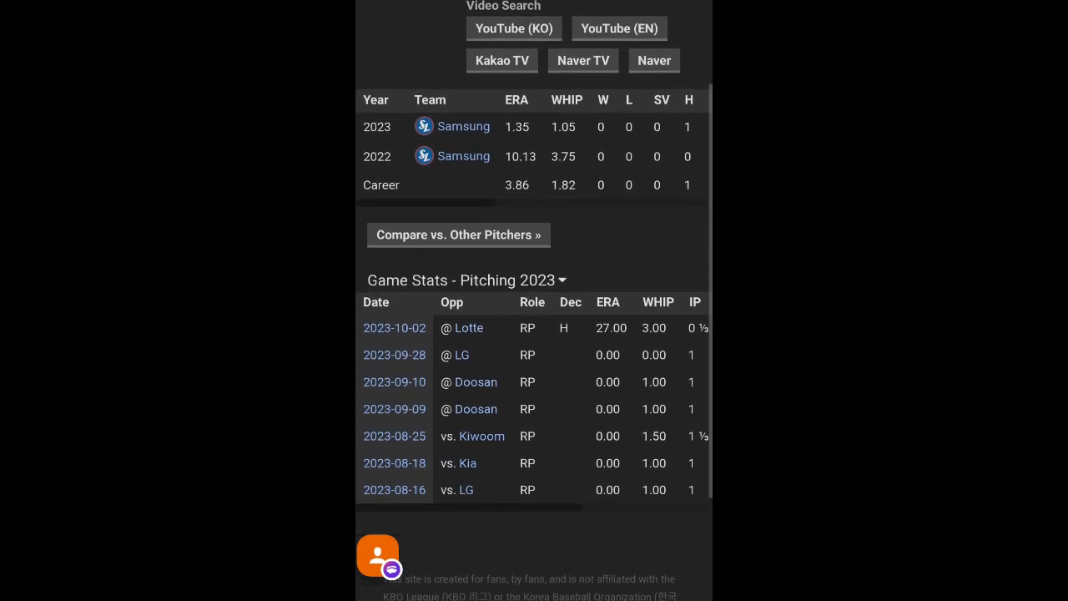
{"action": "scroll", "scroll_direction": "right", "scroll_amount": 3}
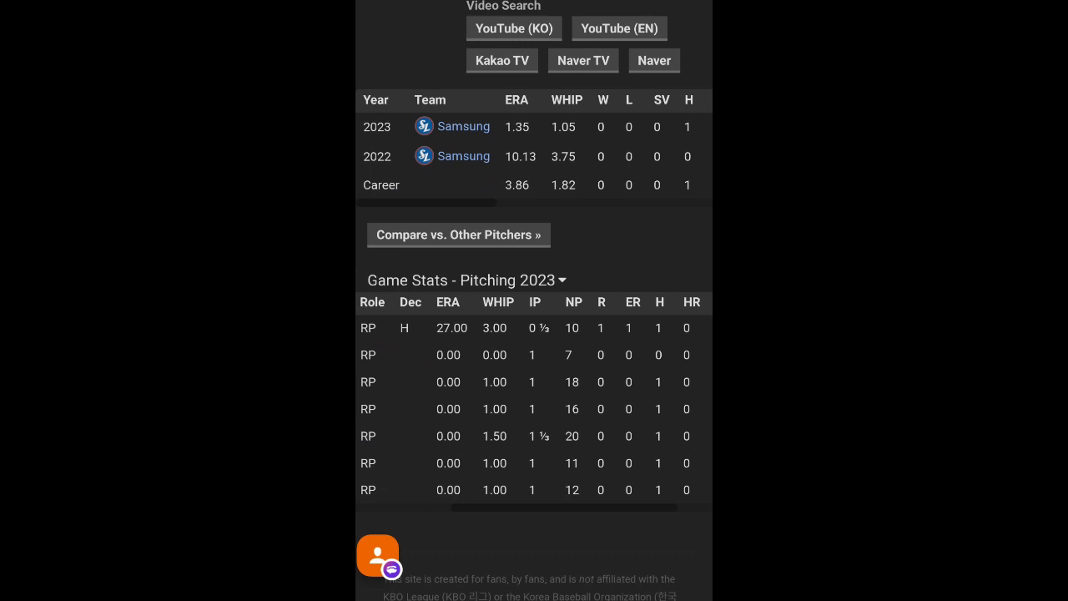
{"action": "scroll", "scroll_direction": "up", "scroll_amount": 3}
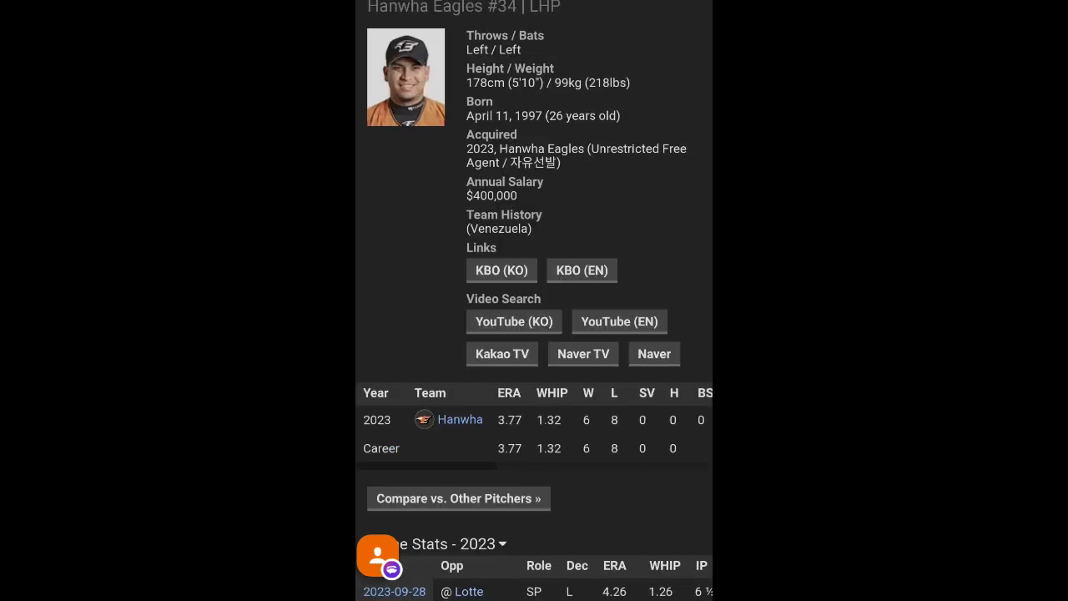
Scroll through Ricardo Sánchez's Game Stats - 2023 table to review his starts.
{"action": "scroll", "scroll_direction": "down", "scroll_amount": 3}
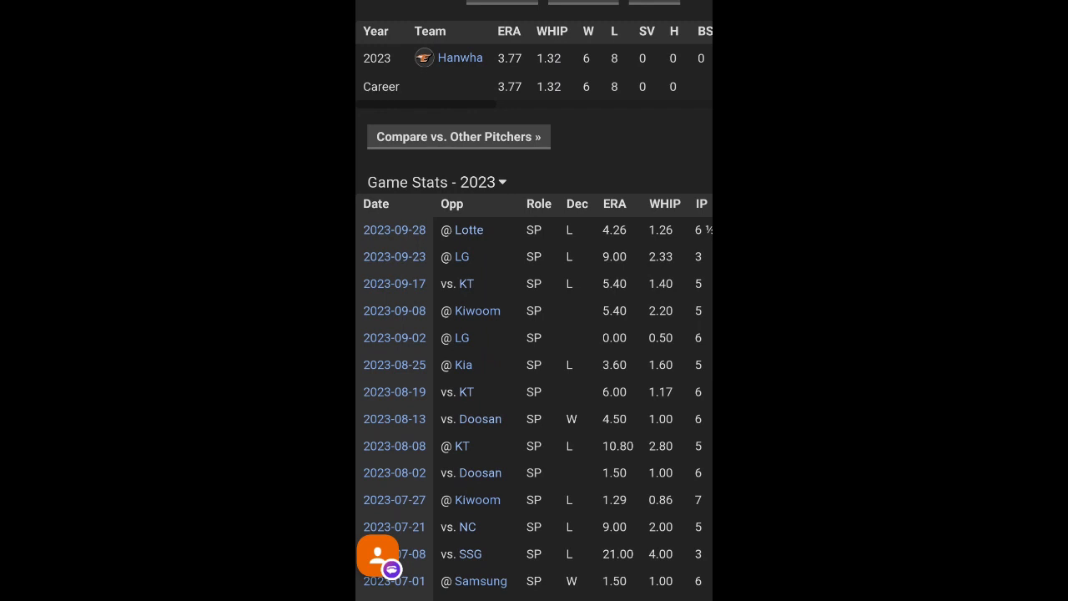
{"action": "scroll", "scroll_direction": "right", "scroll_amount": 3}
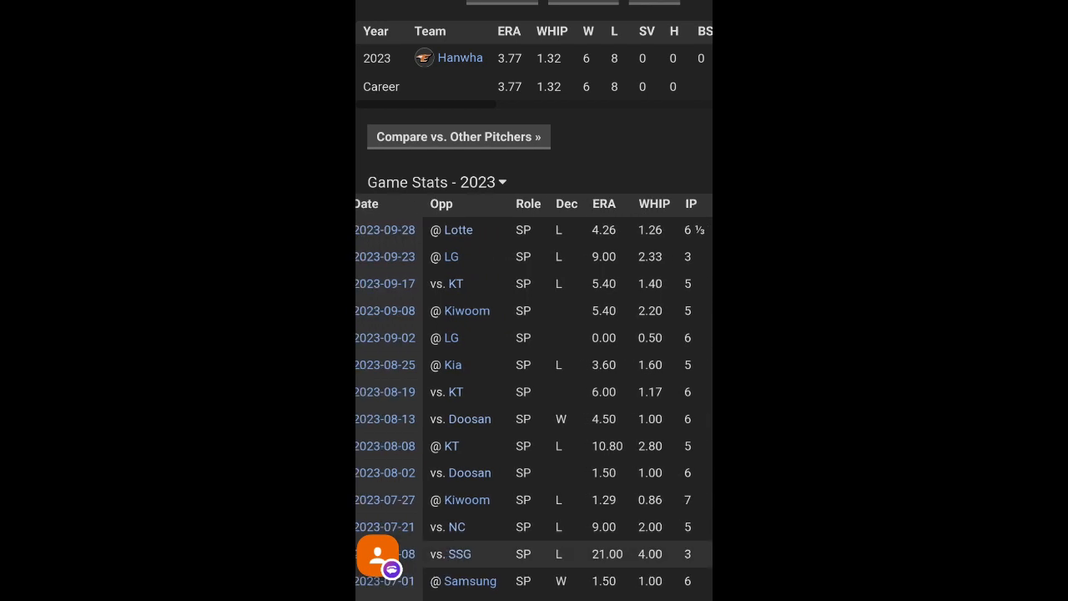
{"action": "scroll", "scroll_direction": "down", "scroll_amount": 3}
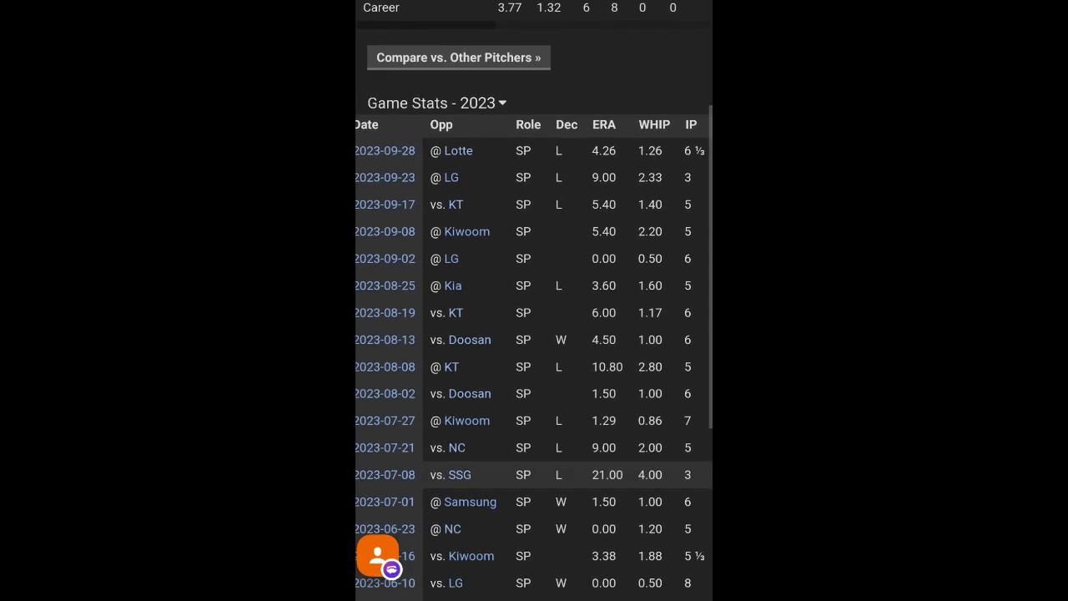
{"action": "scroll", "scroll_direction": "down", "scroll_amount": 3}
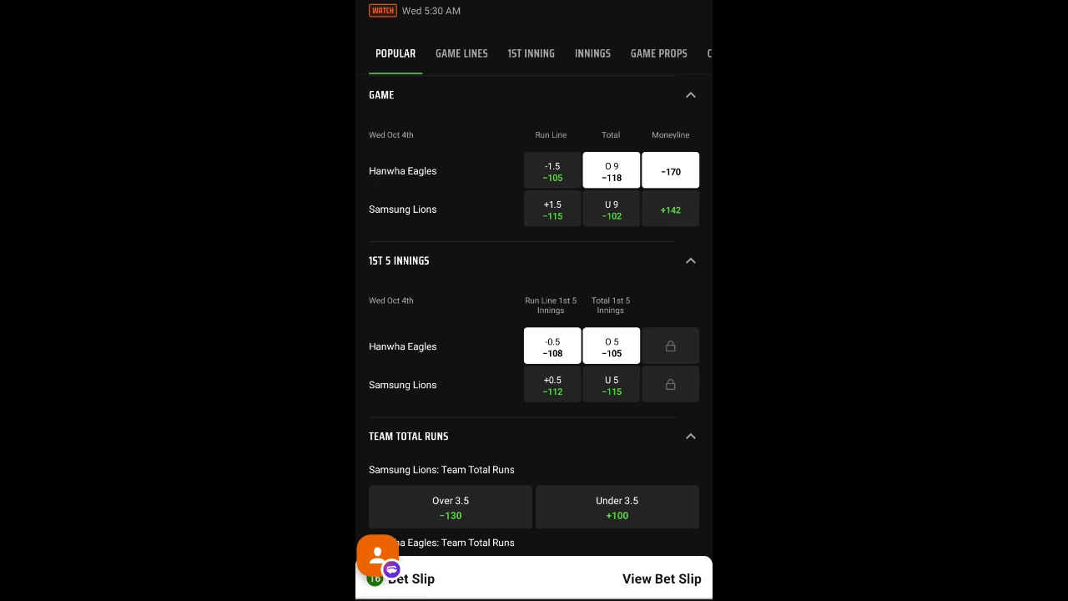
{"action": "scroll", "scroll_direction": "down", "scroll_amount": 3}
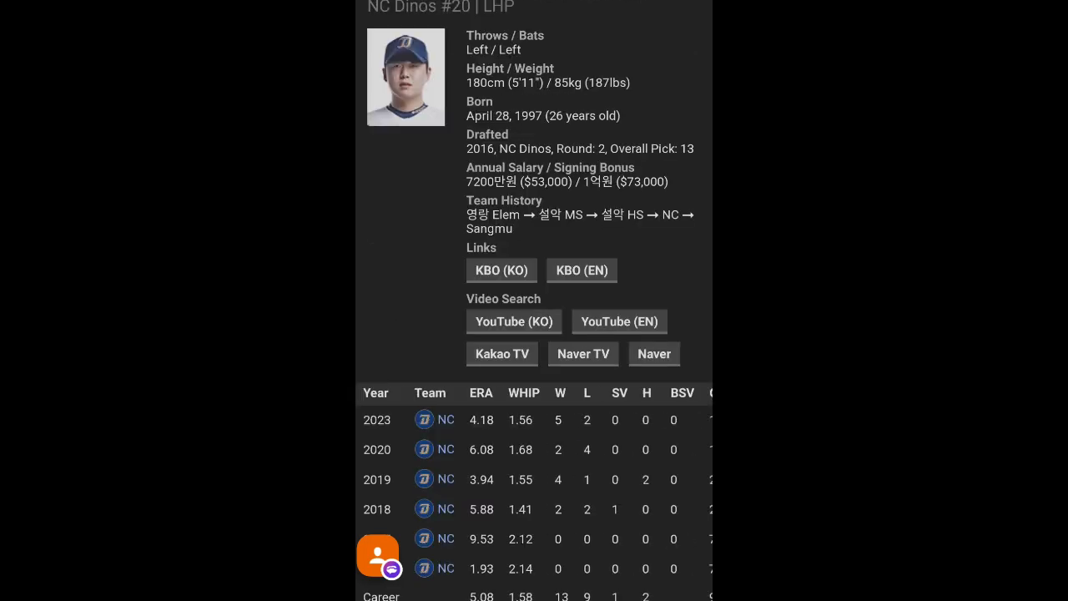
{"action": "scroll", "scroll_direction": "down", "scroll_amount": 3}
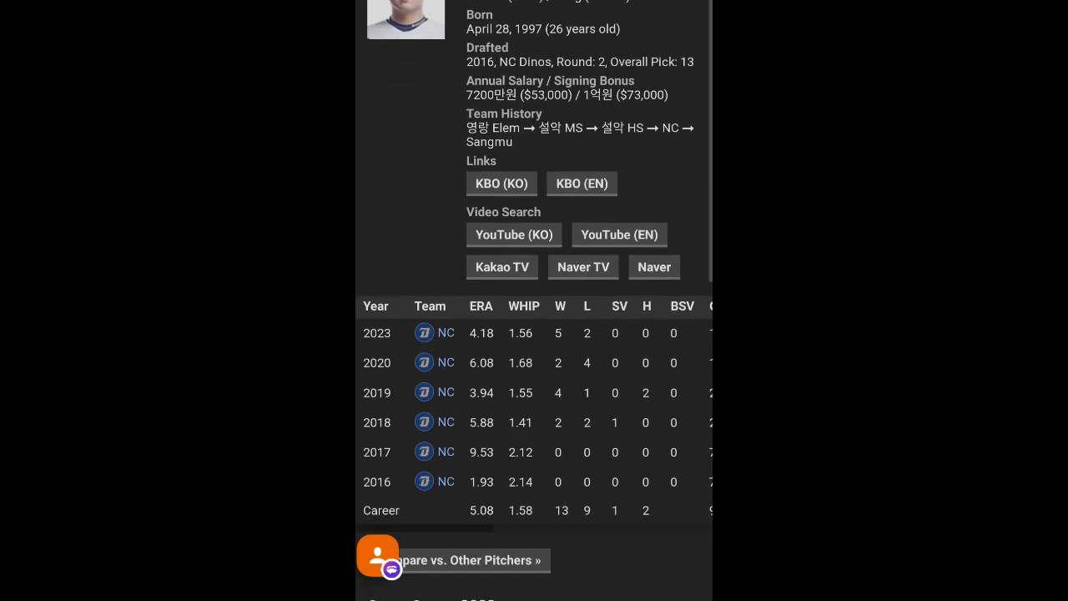
{"action": "scroll", "scroll_direction": "down", "scroll_amount": 3}
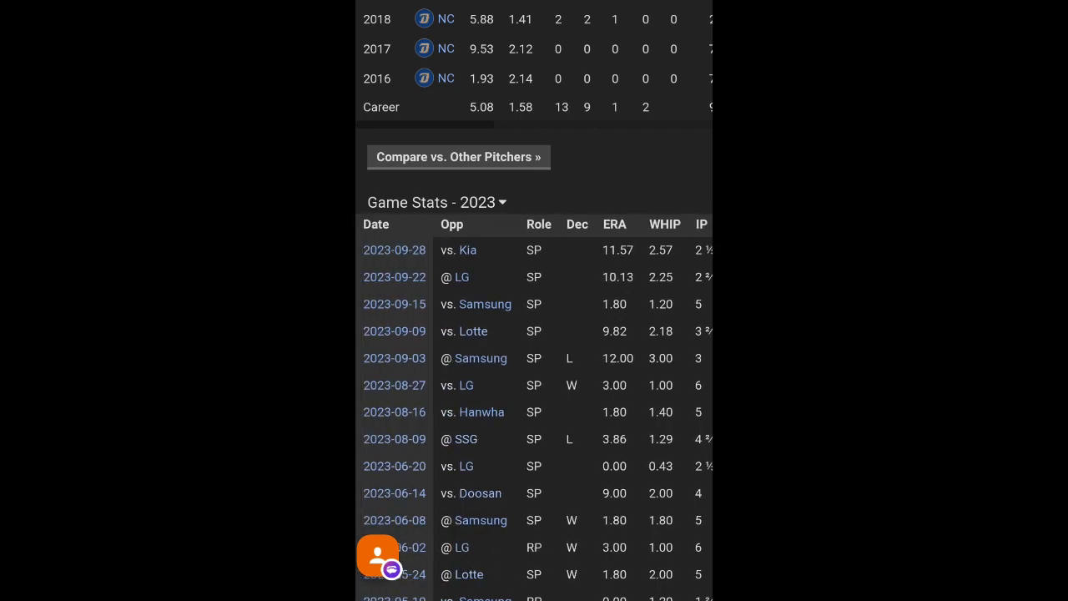
{"action": "scroll", "scroll_direction": "down", "scroll_amount": 3}
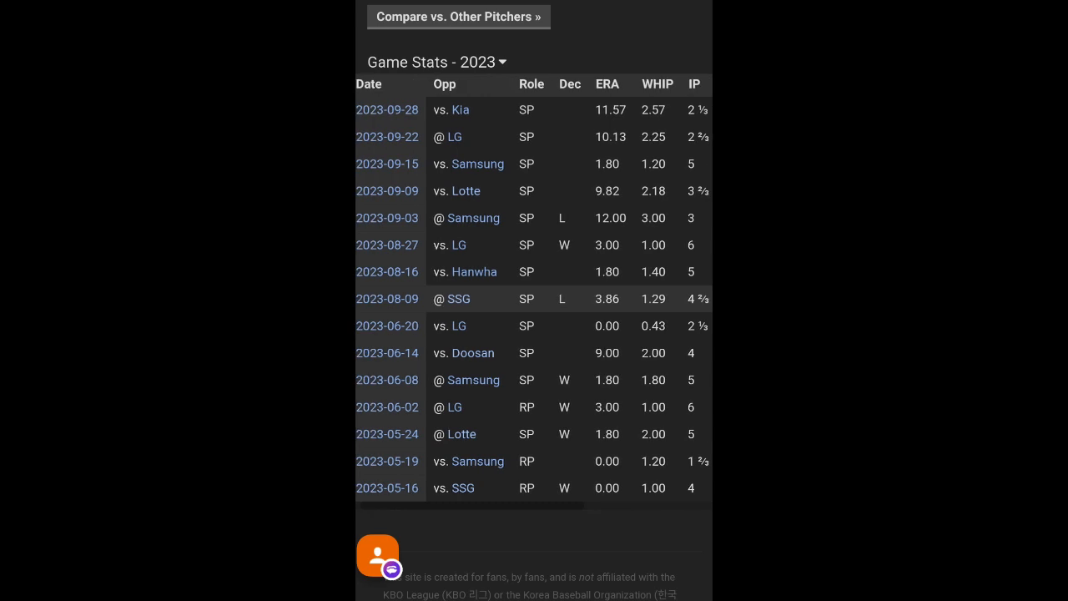
{"action": "scroll", "scroll_direction": "up", "scroll_amount": 3}
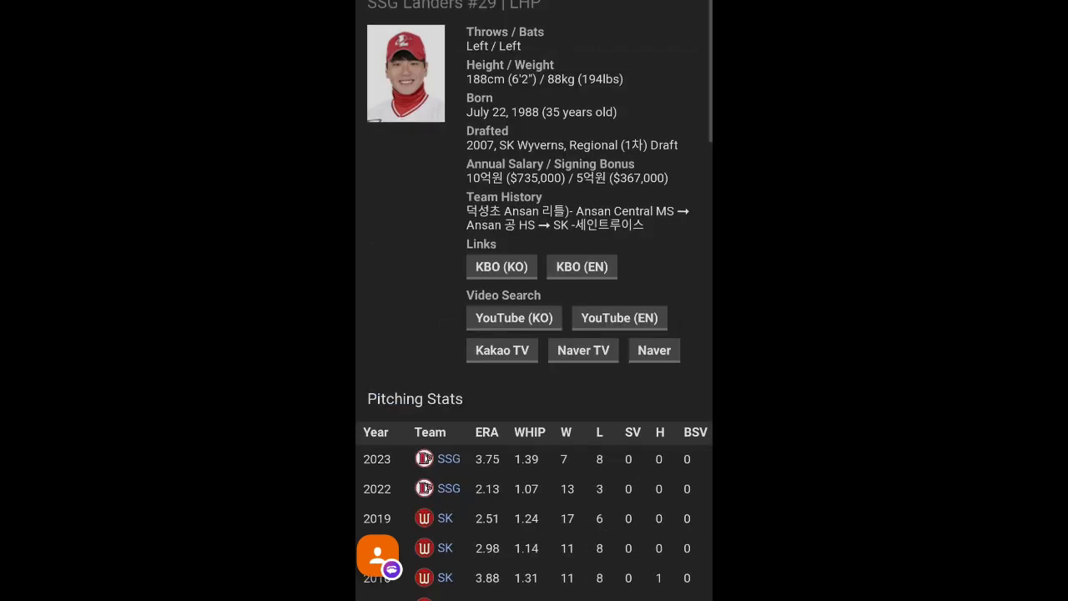
Scroll through the SSG Landers #29 lefty's Pitching, Batting and 2023 Game Stats sections.
{"action": "scroll", "scroll_direction": "down", "scroll_amount": 3}
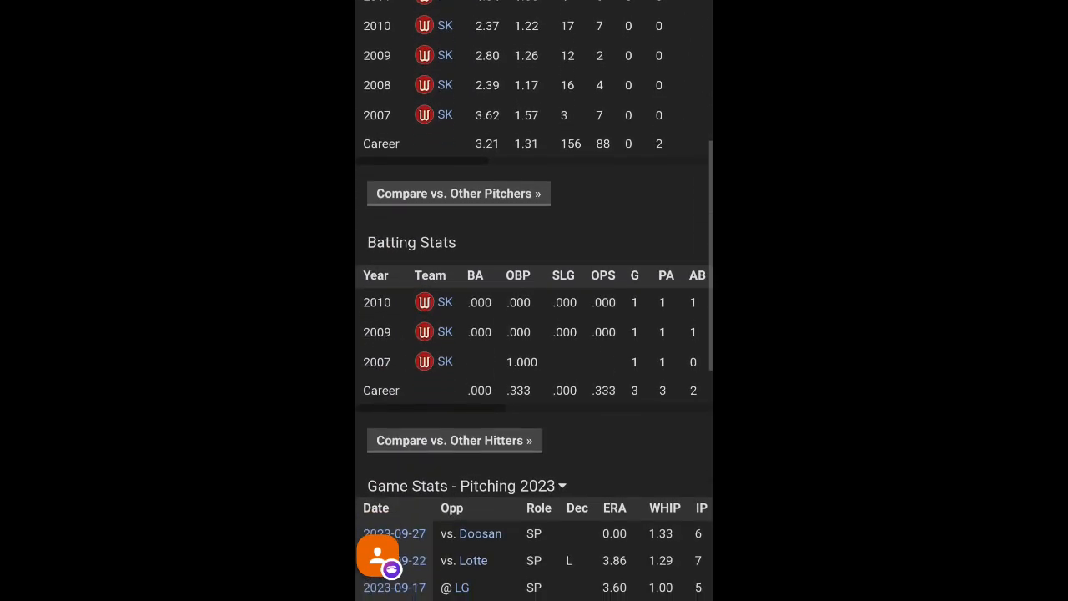
{"action": "scroll", "scroll_direction": "down", "scroll_amount": 3}
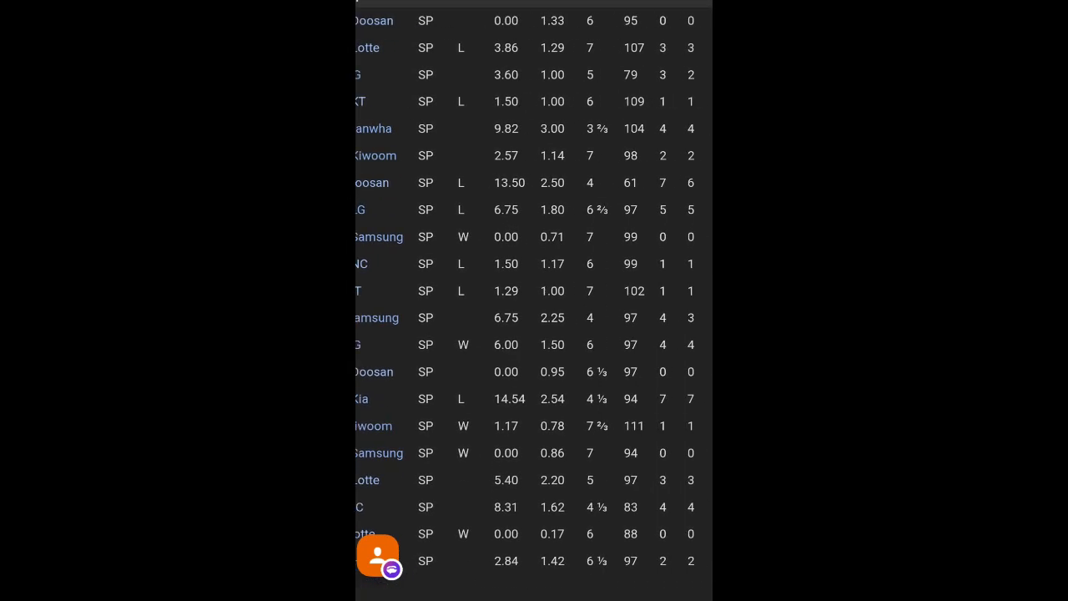
{"action": "scroll", "scroll_direction": "up", "scroll_amount": 3}
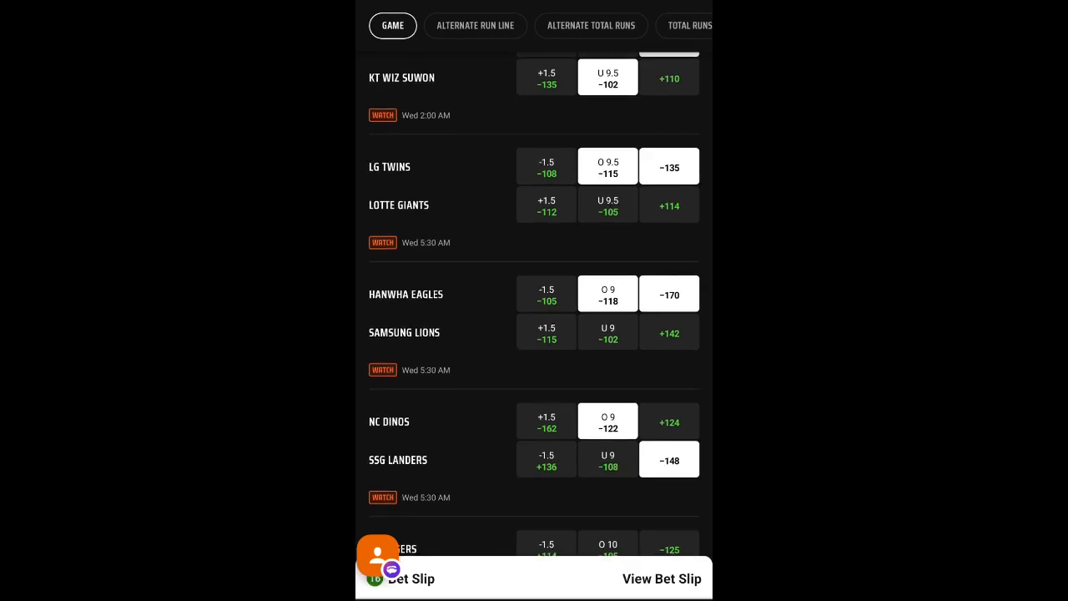
{"action": "scroll", "scroll_direction": "down", "scroll_amount": 3}
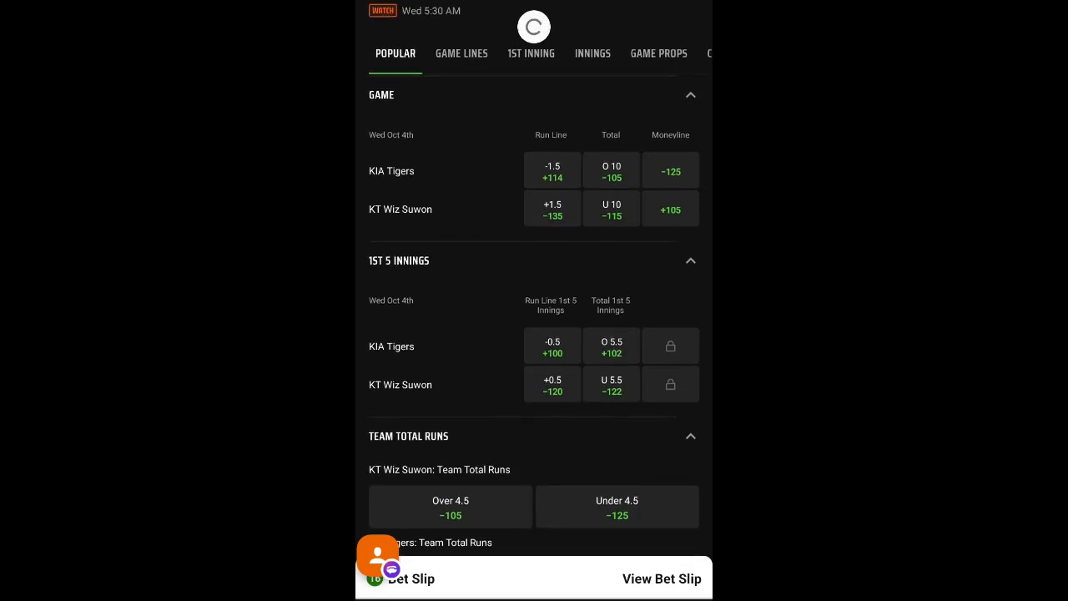
{"action": "scroll", "scroll_direction": "down", "scroll_amount": 3}
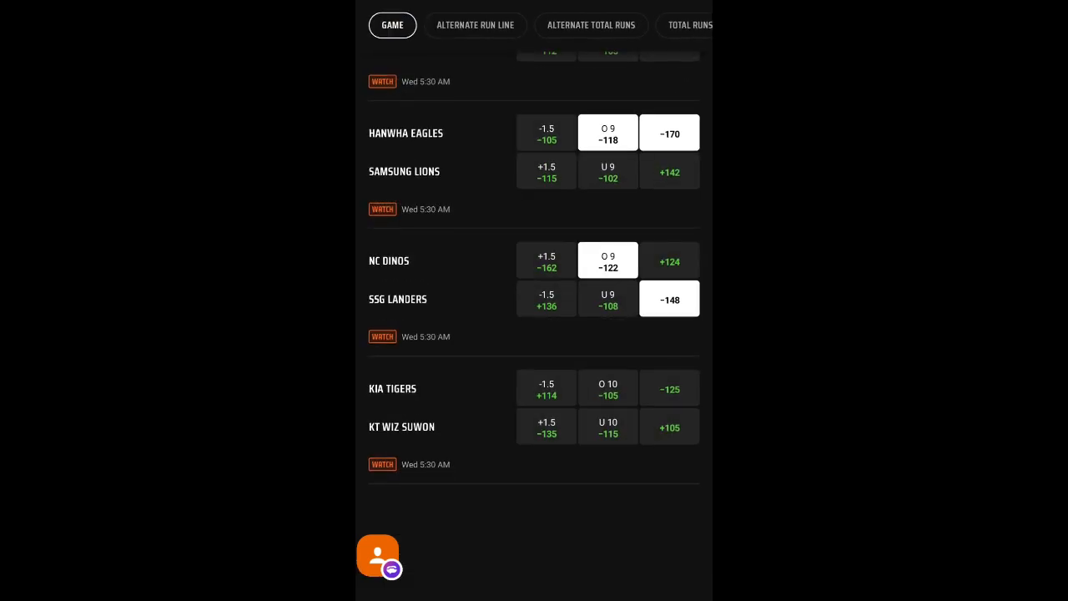
{"action": "left_click", "coordinate": [607, 299]}
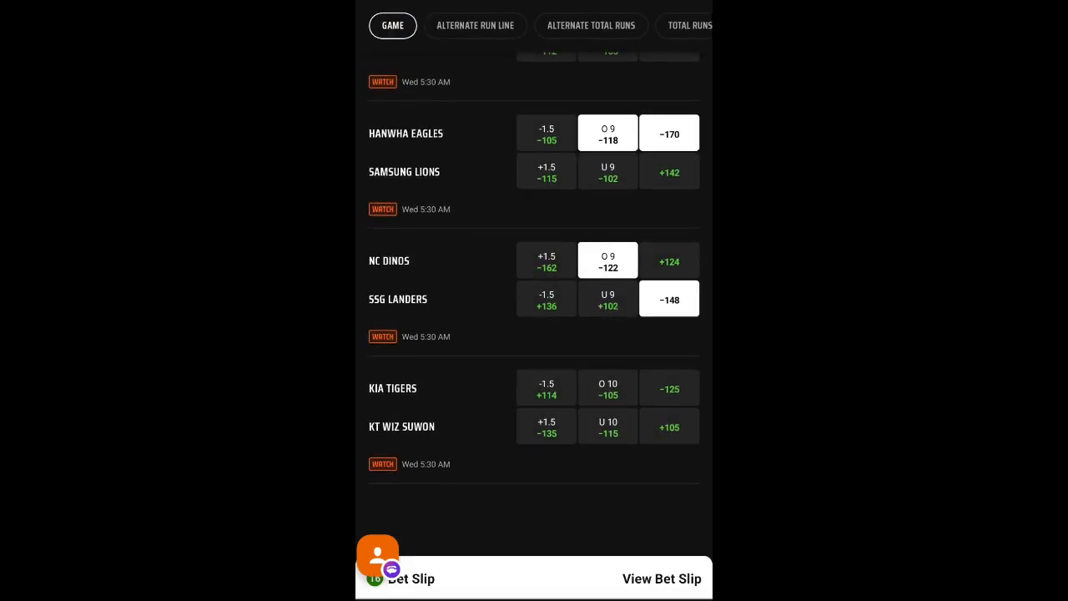
{"action": "scroll", "scroll_direction": "up", "scroll_amount": 3}
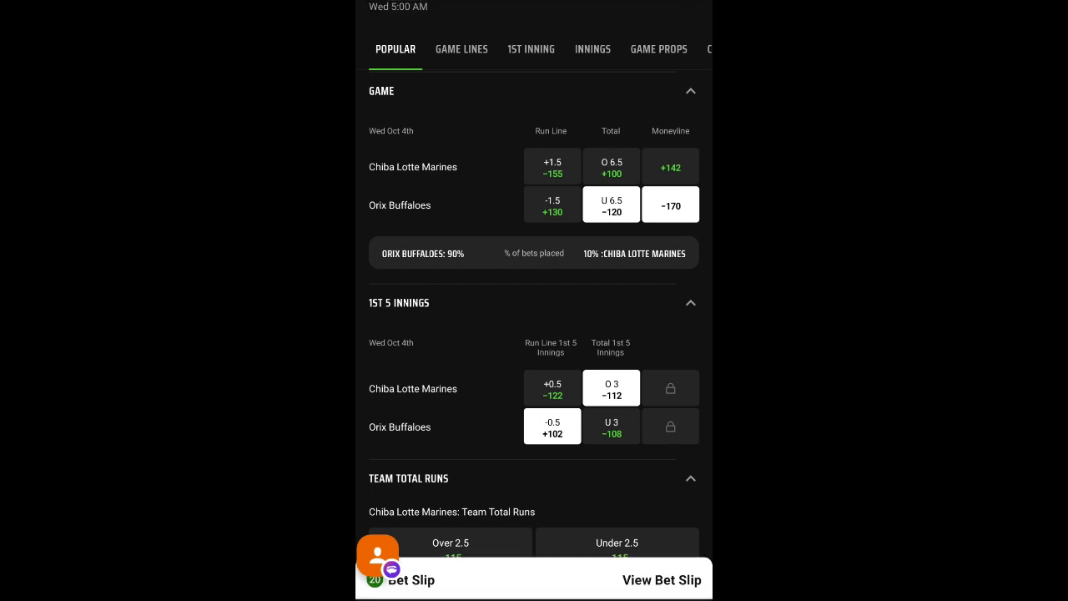
Review the NPB Game Lines picks, then move to the KBO 1st 5 Innings markets.
{"action": "left_click", "coordinate": [460, 48]}
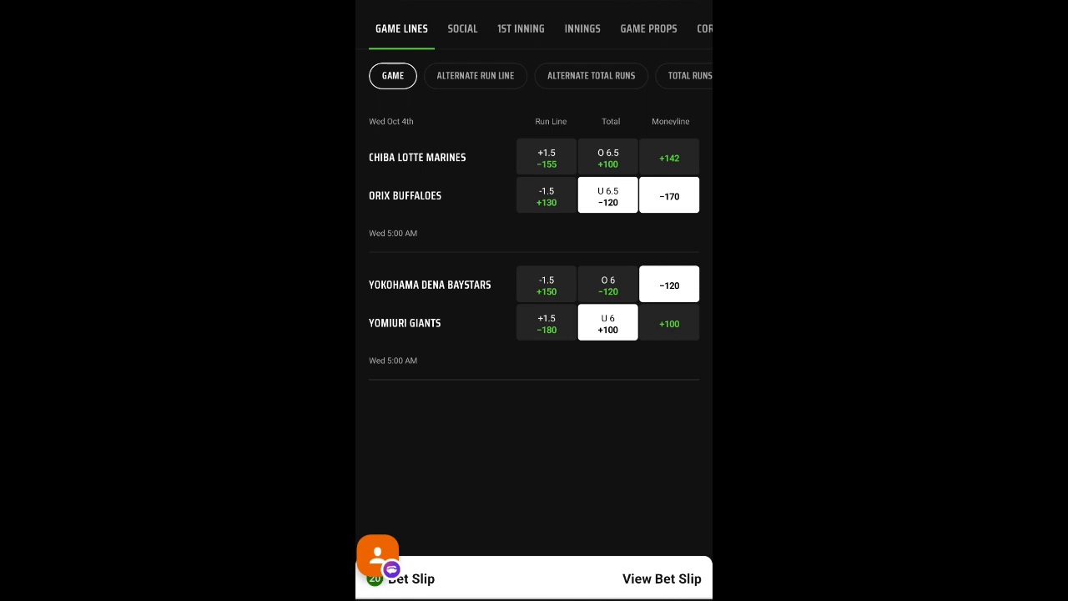
{"action": "left_click", "coordinate": [580, 29]}
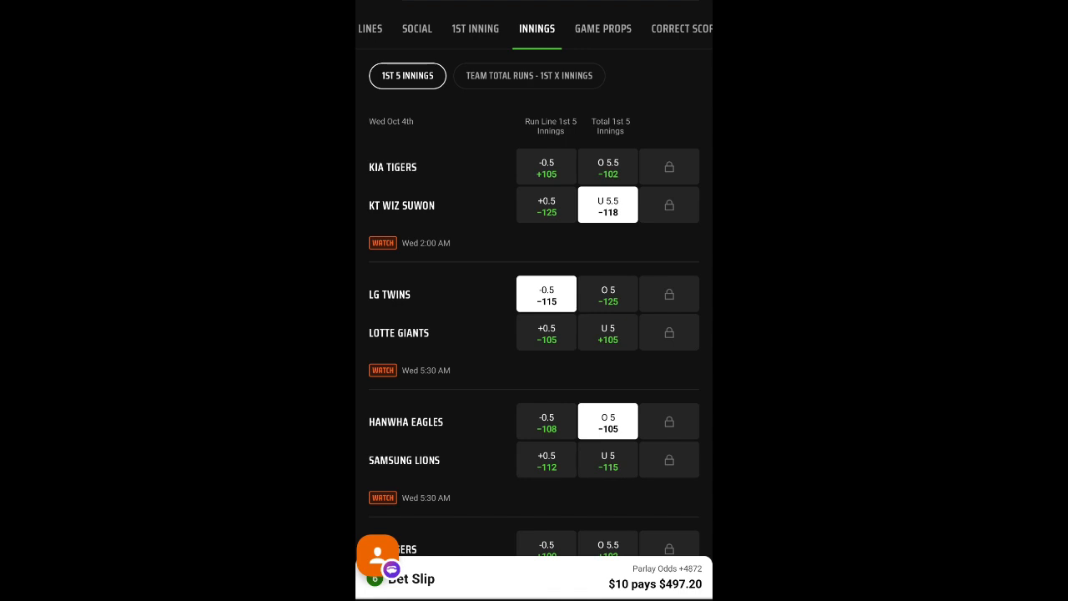
Scroll through the KBO games' first-5-innings selections, including the SSG Landers run line pick.
{"action": "scroll", "scroll_direction": "down", "scroll_amount": 3}
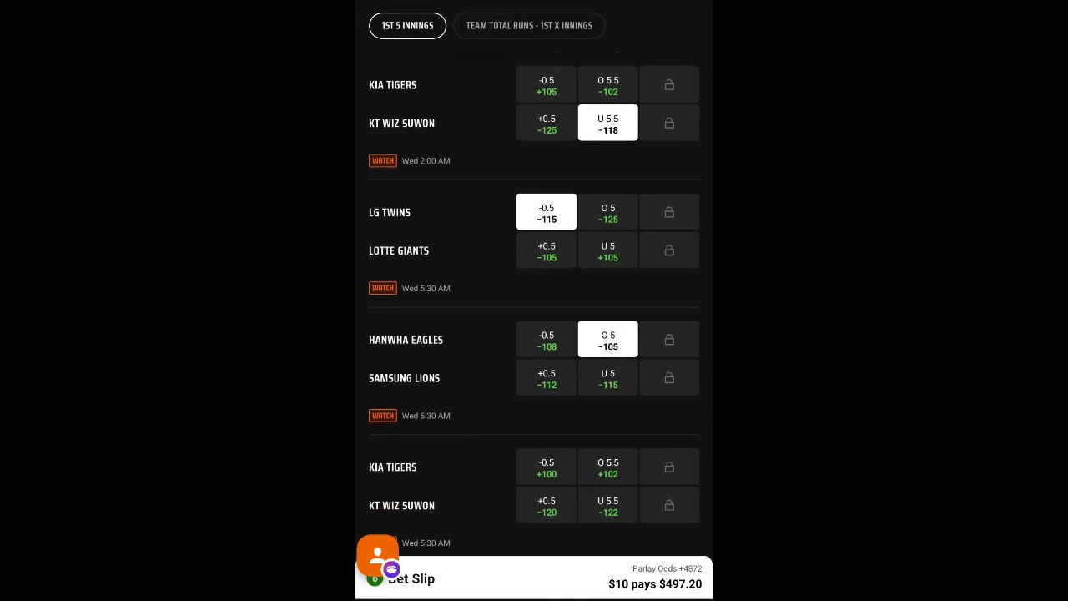
{"action": "scroll", "scroll_direction": "down", "scroll_amount": 3}
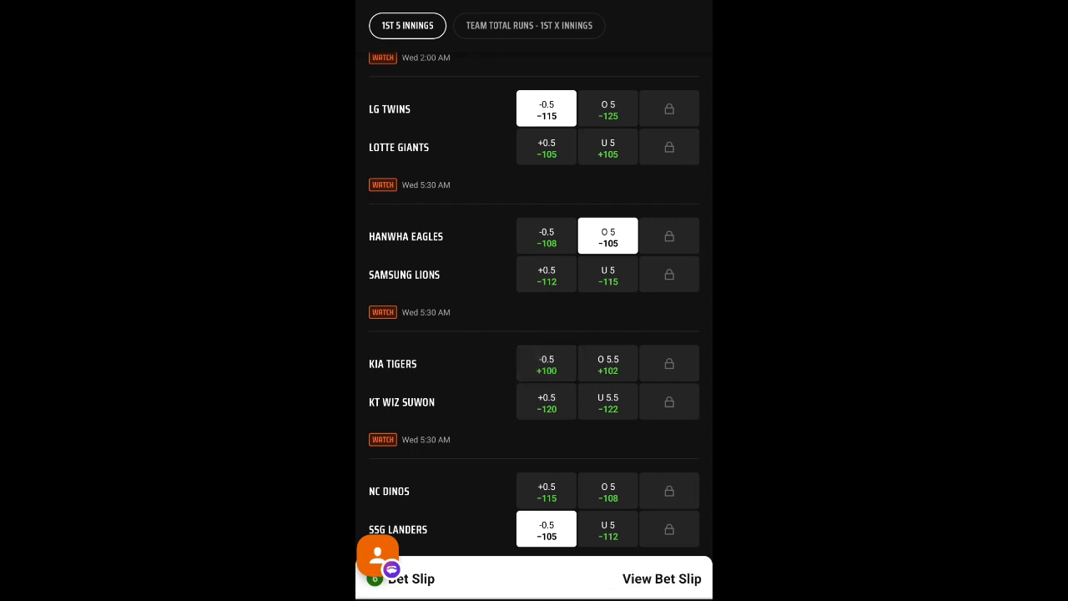
{"action": "scroll", "scroll_direction": "down", "scroll_amount": 3}
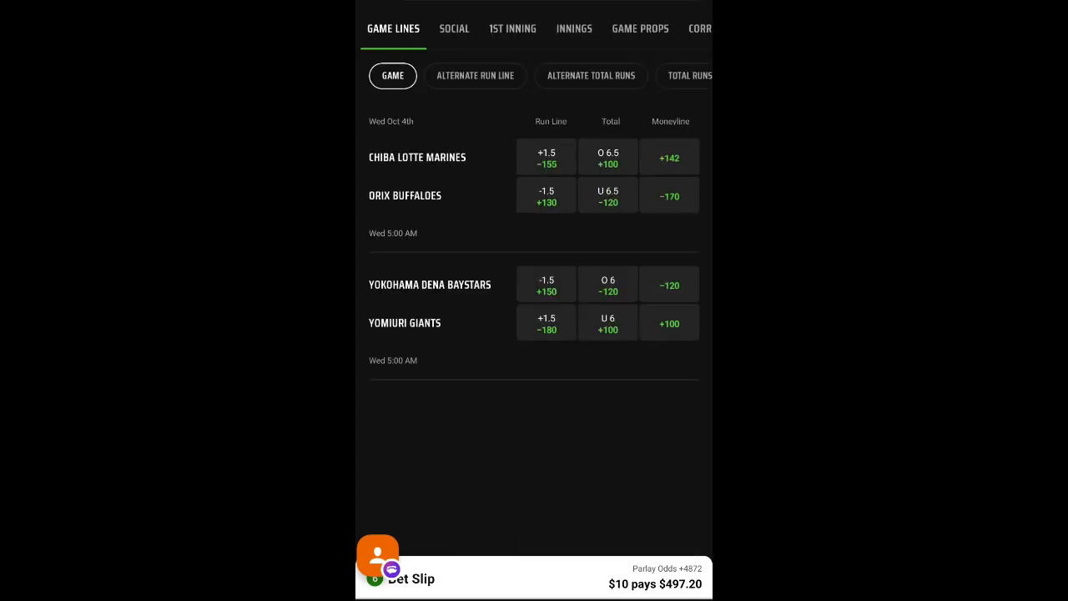
Show the NPB 1st 5 Innings markets with Orix -0.5 and Under 3, then return to Game Lines.
{"action": "left_click", "coordinate": [574, 29]}
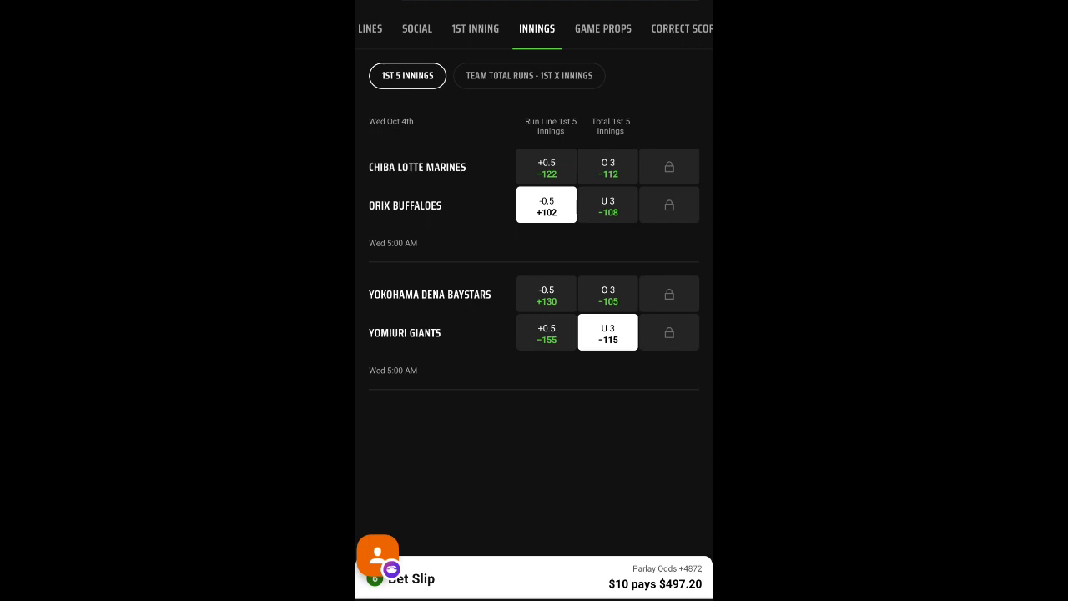
{"action": "left_click", "coordinate": [371, 29]}
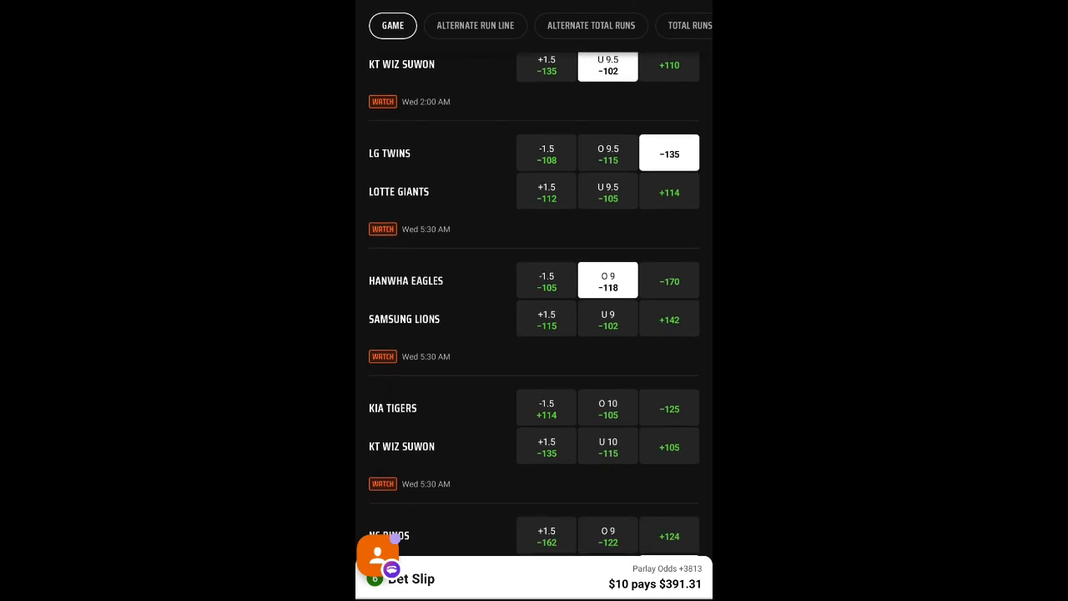
Toggle the NC Dinos over 9 on and off, then open the NC Dinos vs SSG Landers game page.
{"action": "scroll", "scroll_direction": "down", "scroll_amount": 3}
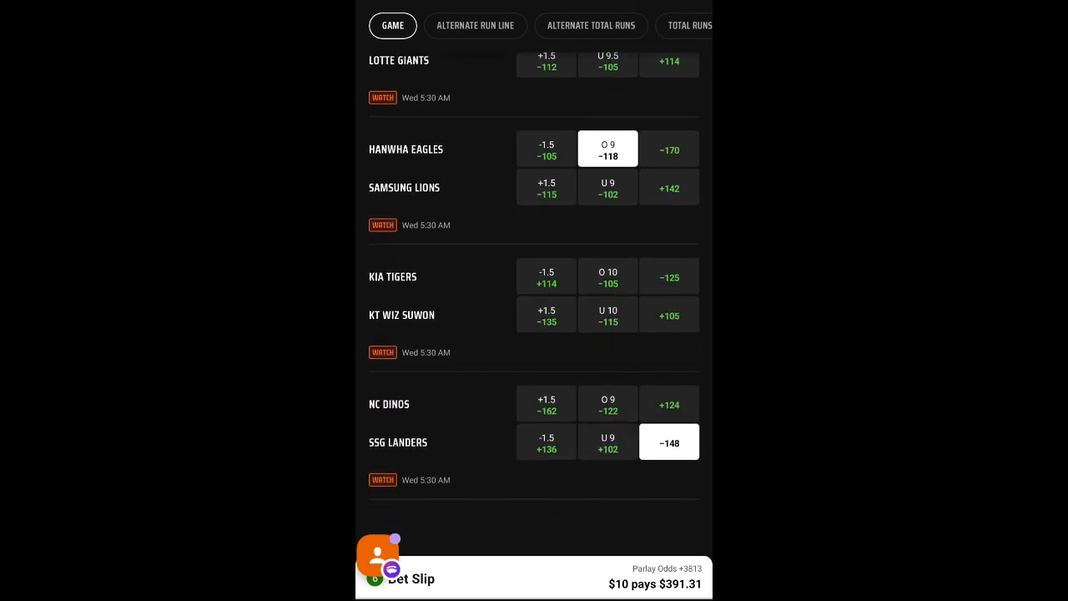
{"action": "left_click", "coordinate": [608, 404]}
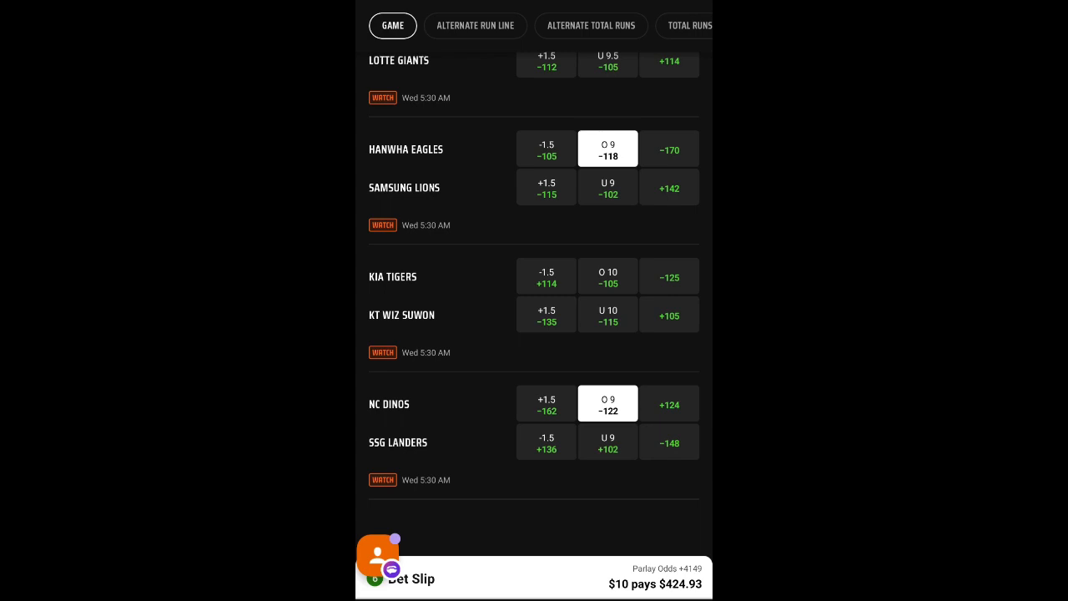
{"action": "left_click", "coordinate": [607, 404]}
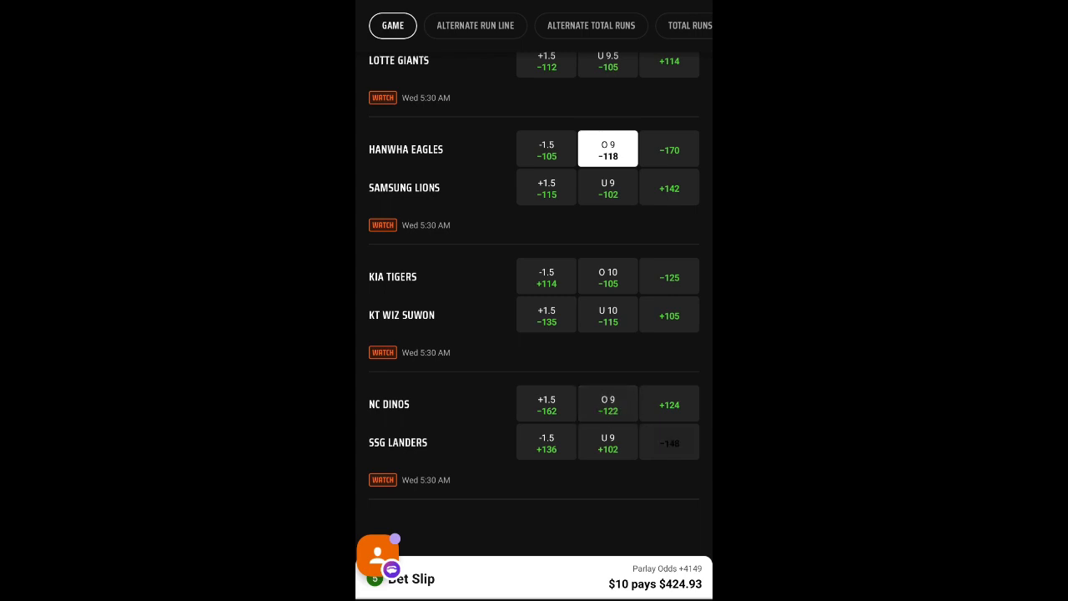
{"action": "left_click", "coordinate": [668, 440]}
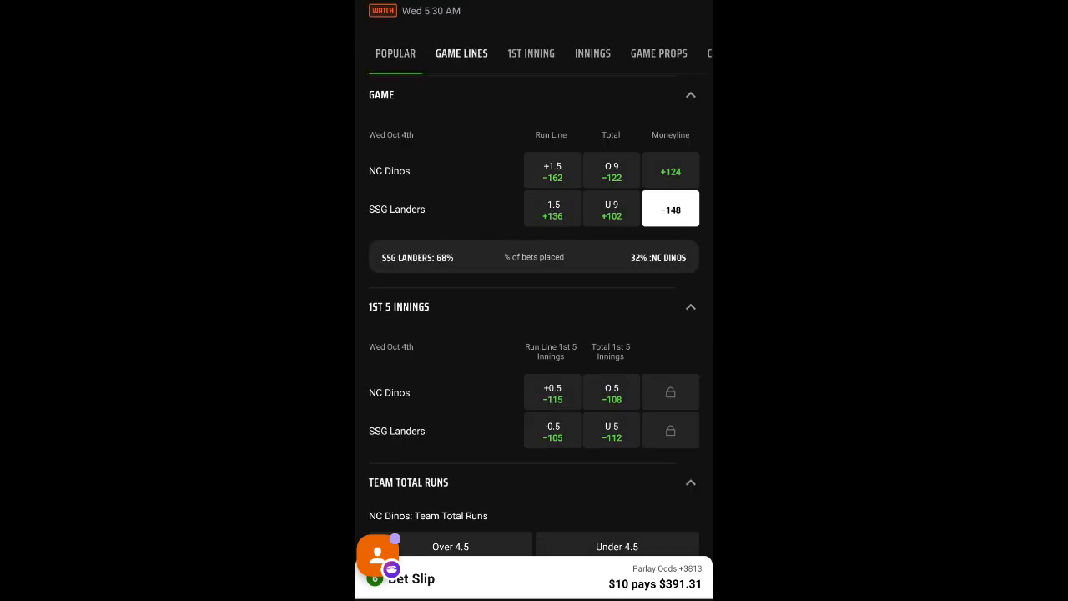
Expand Alternate Run Line and toggle the SSG Landers -148 moneyline off and back on.
{"action": "left_click", "coordinate": [461, 53]}
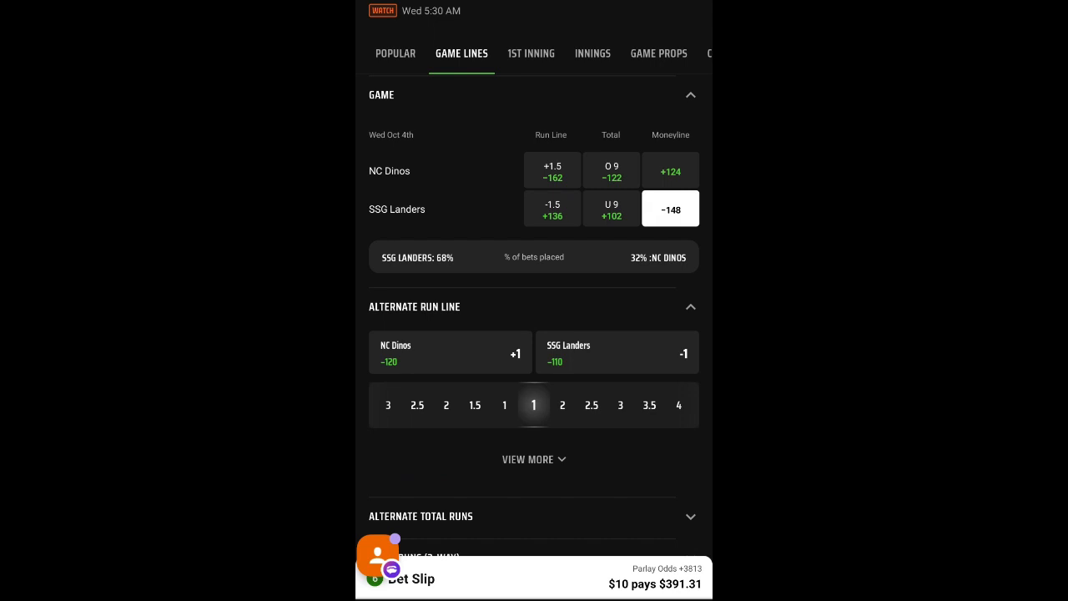
{"action": "left_click", "coordinate": [617, 353]}
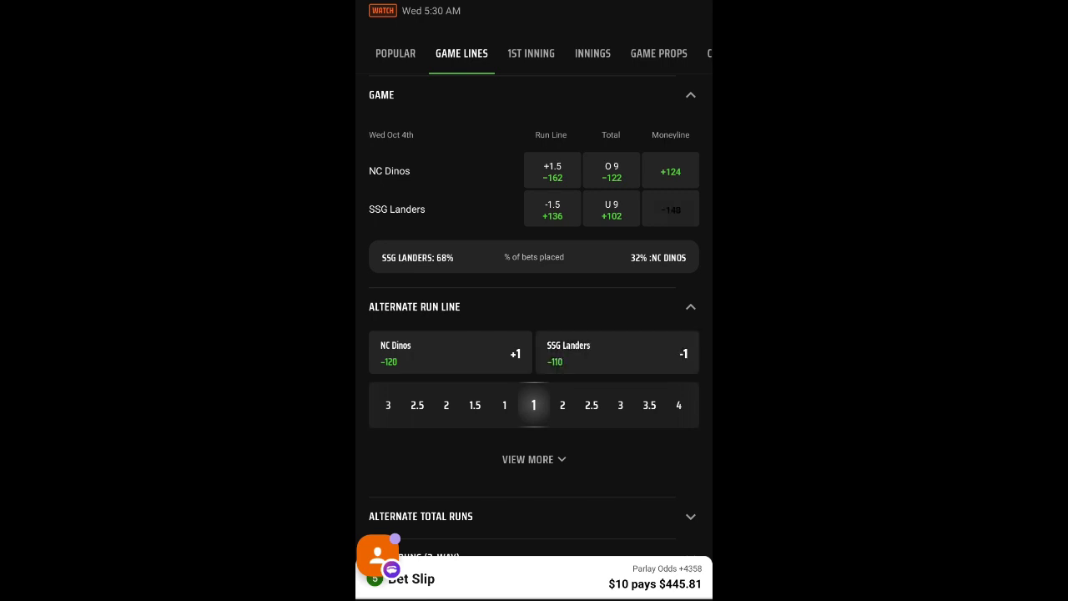
{"action": "left_click", "coordinate": [668, 209]}
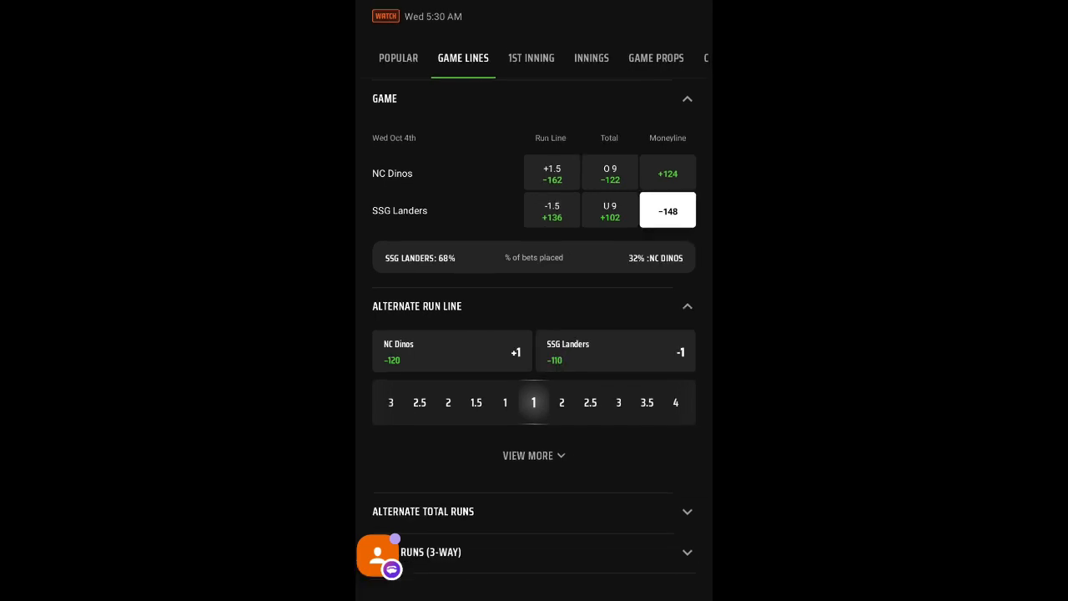
{"action": "scroll", "scroll_direction": "up", "scroll_amount": 3}
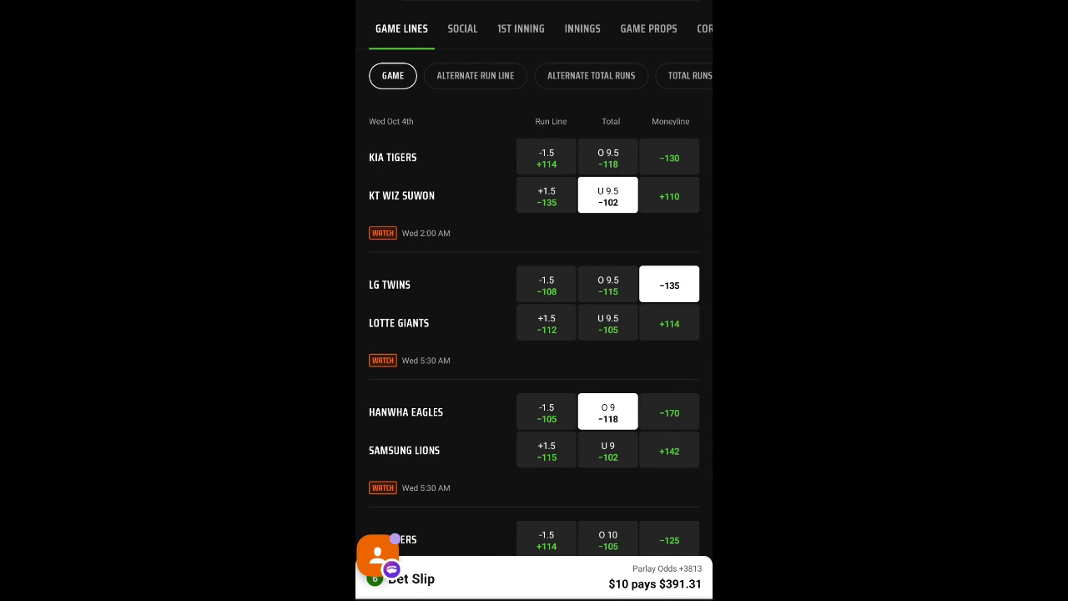
Scroll through the league Game Lines list showing Orix under 6.5 and Yomiuri under 6 picked.
{"action": "scroll", "scroll_direction": "down", "scroll_amount": 3}
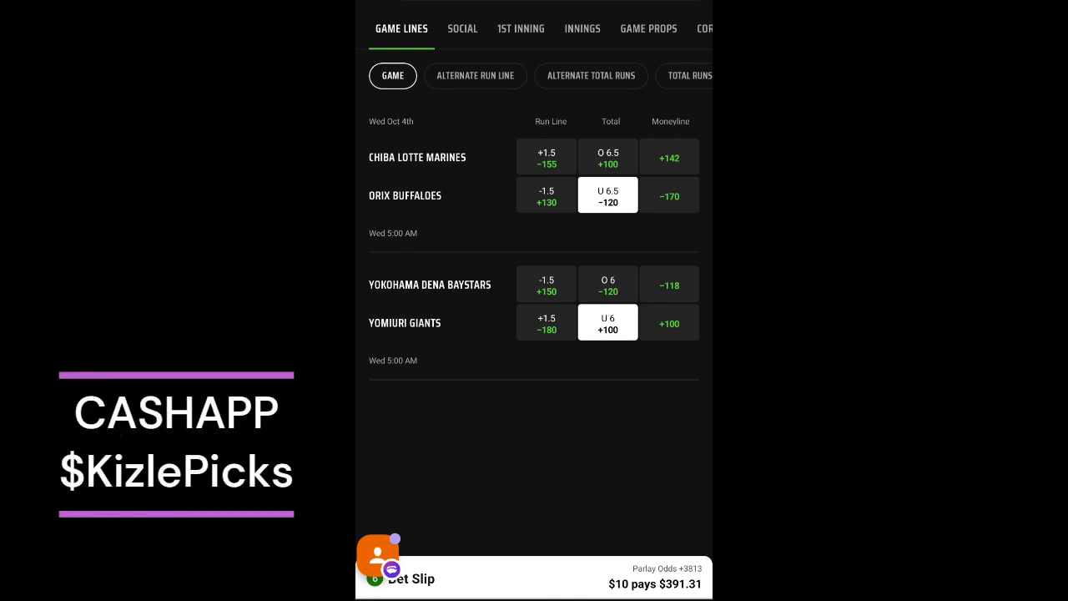
Switch to the Alternate Run Line tab, add Orix Buffaloes -1 (-120), and return to the Game tab.
{"action": "left_click", "coordinate": [474, 76]}
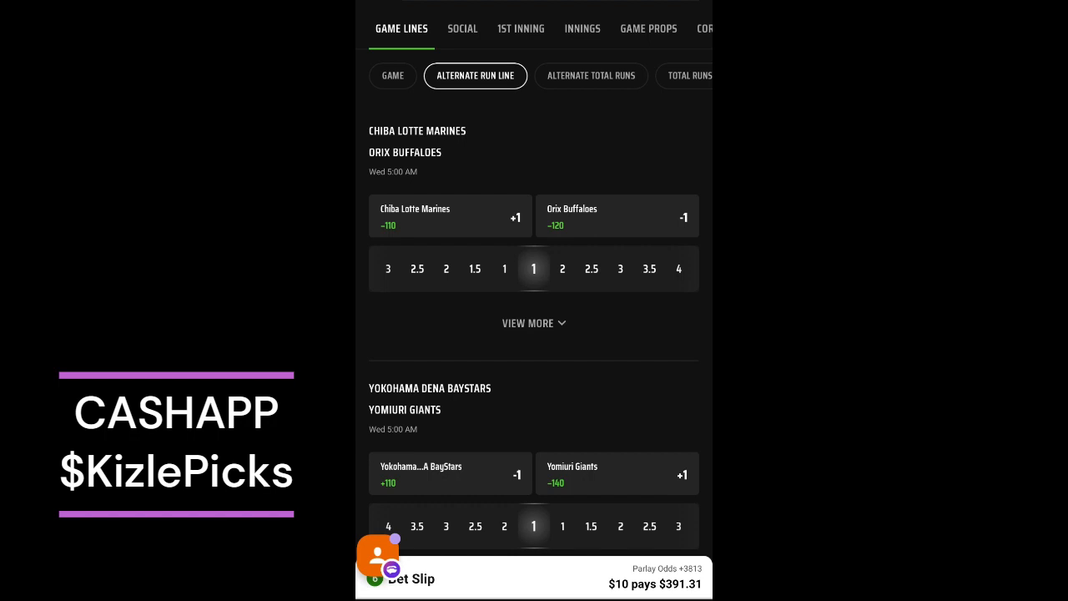
{"action": "left_click", "coordinate": [392, 76]}
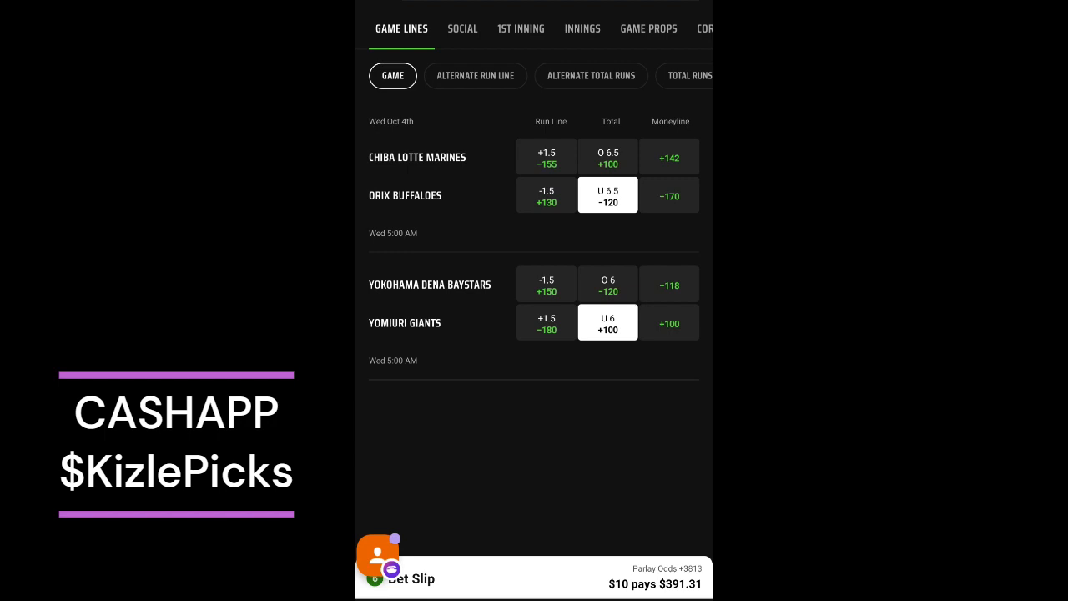
{"action": "left_click", "coordinate": [474, 76]}
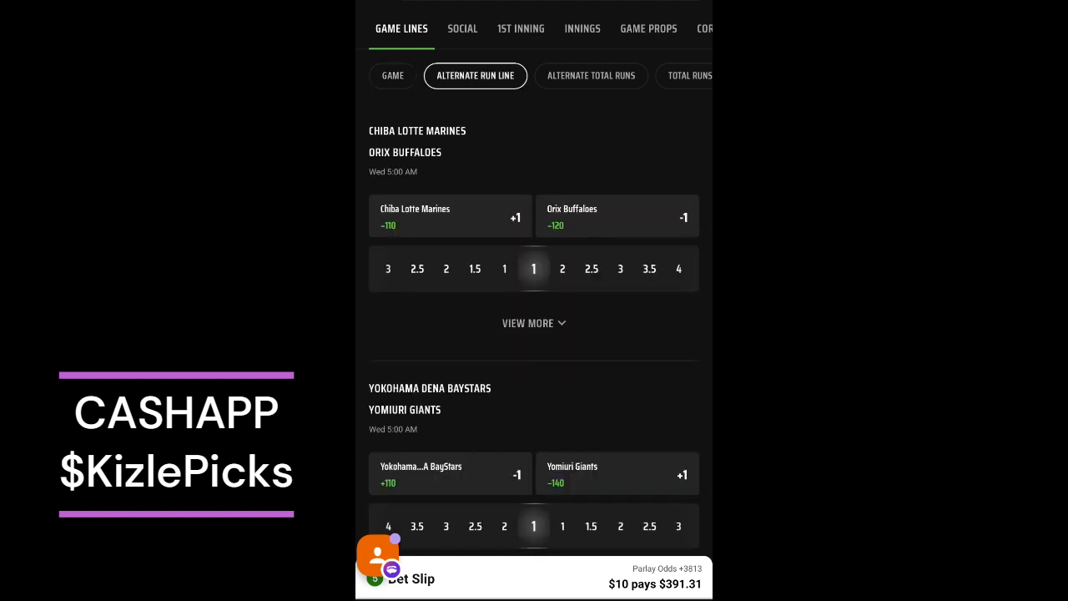
{"action": "left_click", "coordinate": [618, 217]}
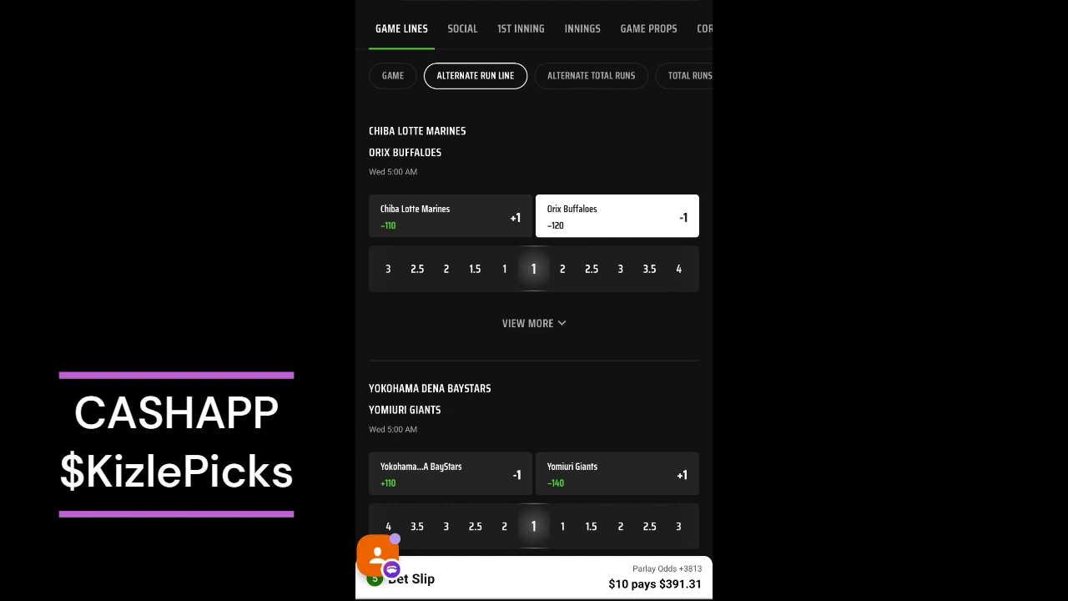
{"action": "left_click", "coordinate": [392, 77]}
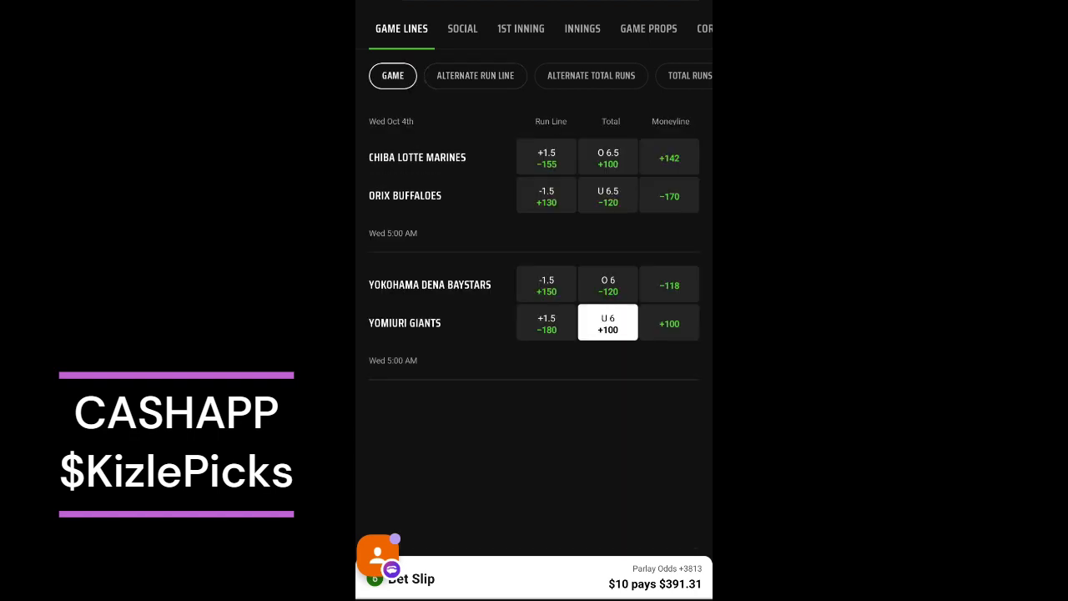